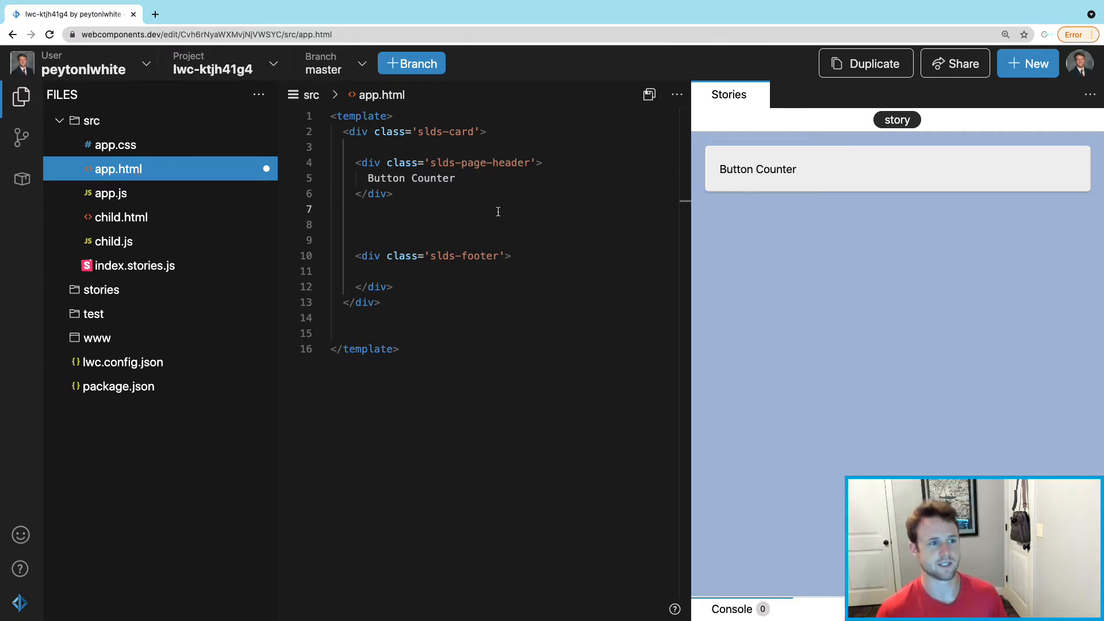
- Collapse the Files explorer panel so the app.html card template fills the editor
click(342, 209)
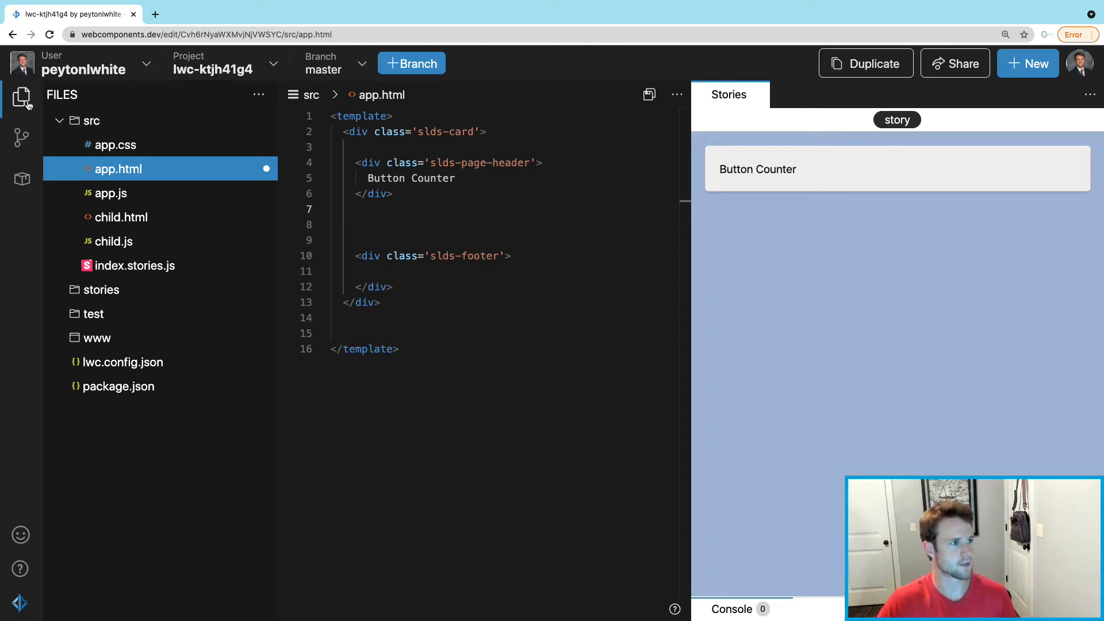
click(22, 97)
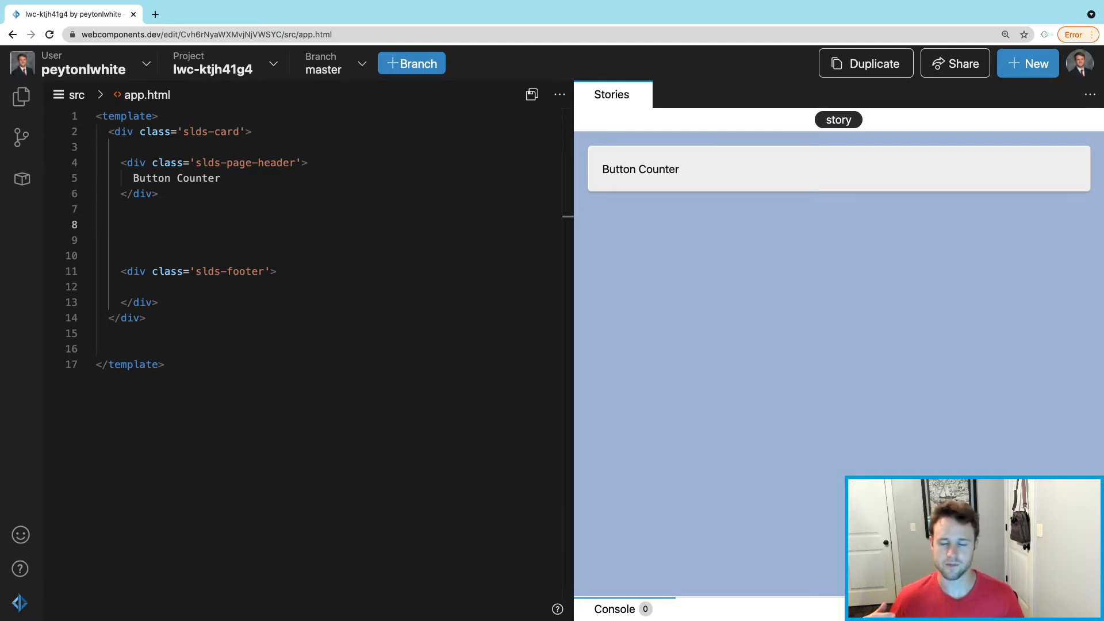
- Start a lightning-button tag inside the card, labelled 'Count +1'
click(122, 223)
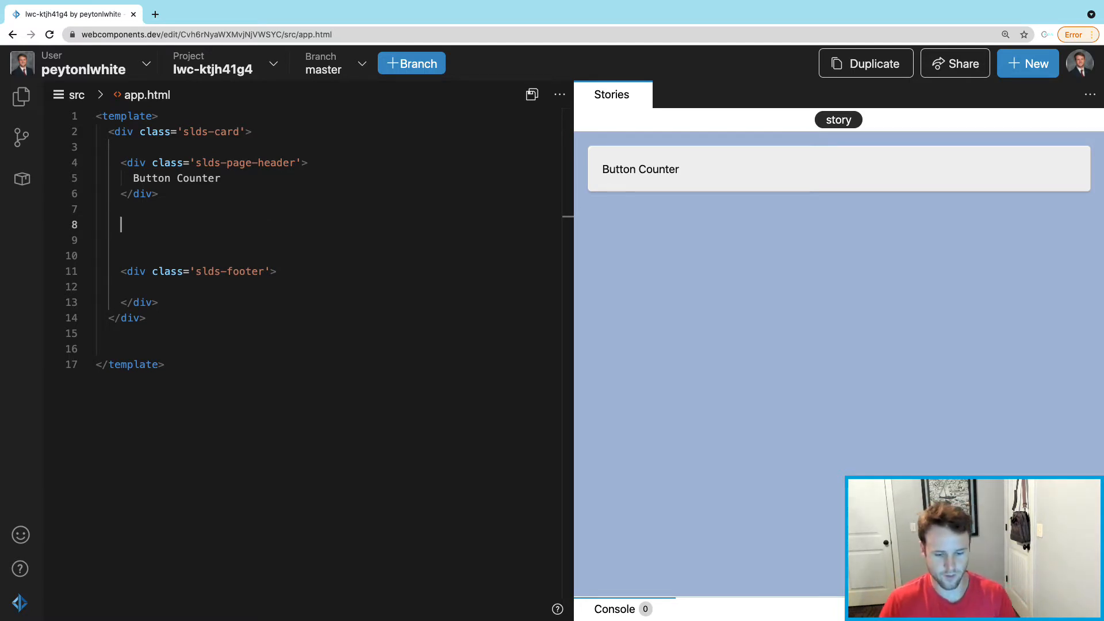
text(<l)
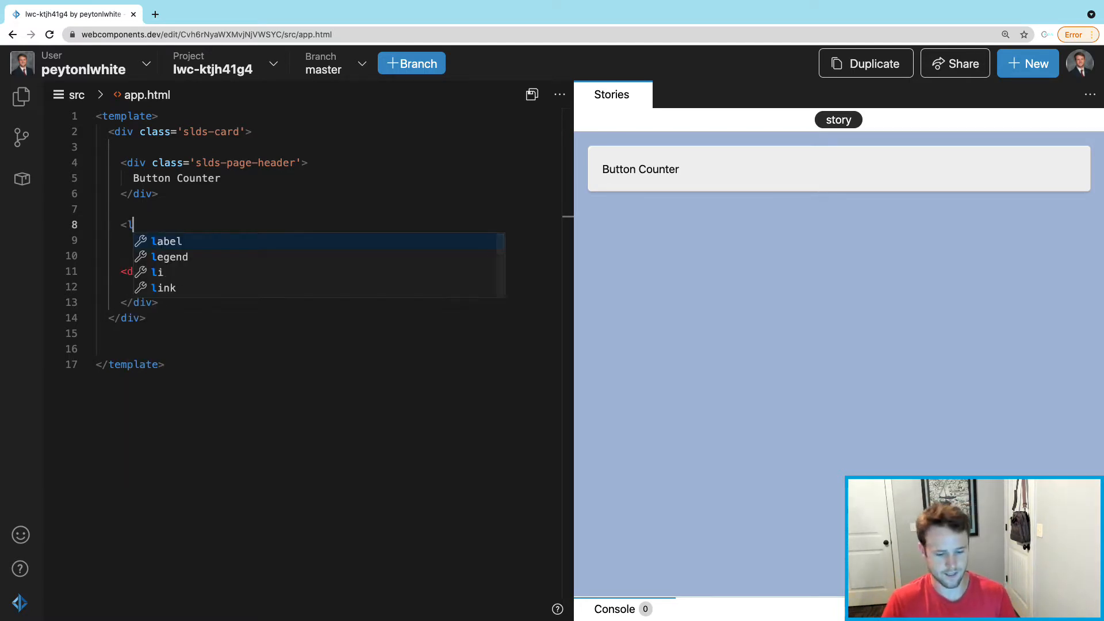
text(lightning)
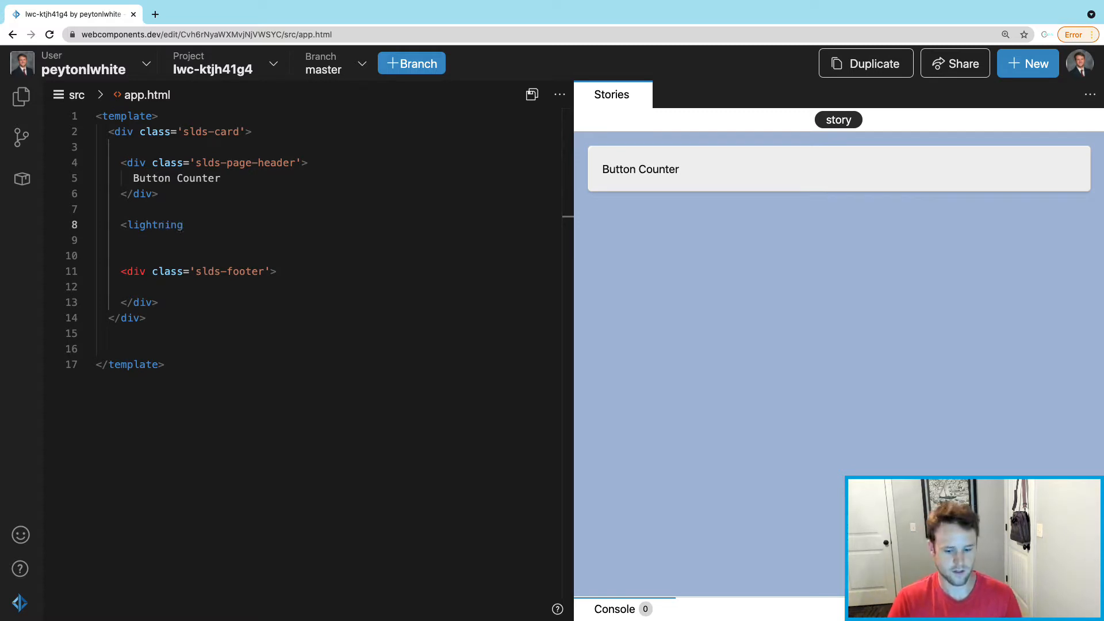
text(-button)
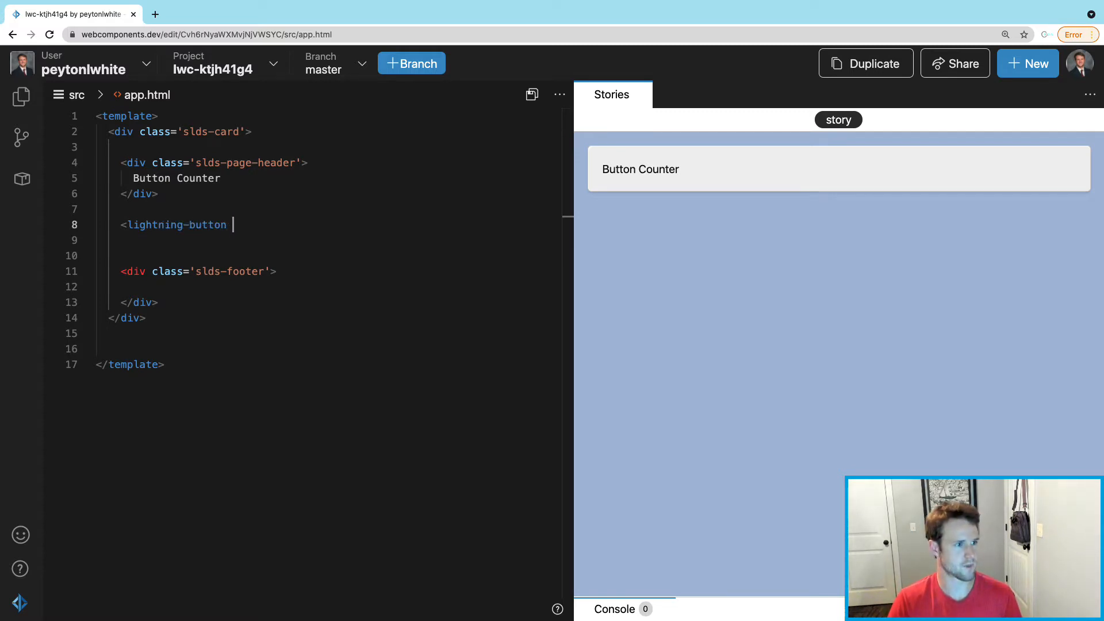
text(la)
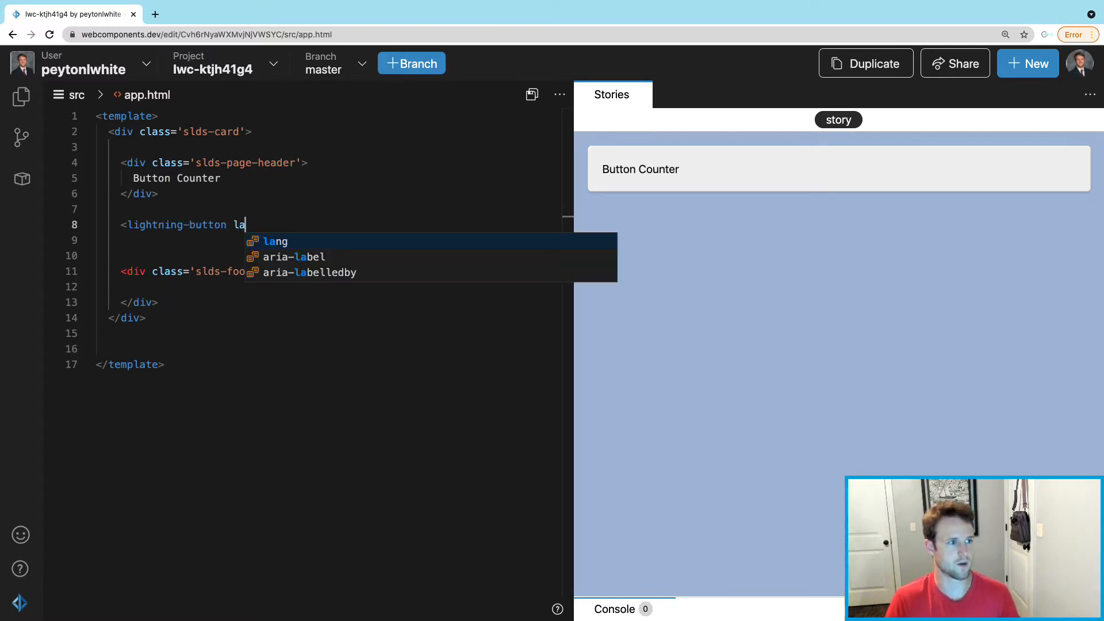
text(bel=')
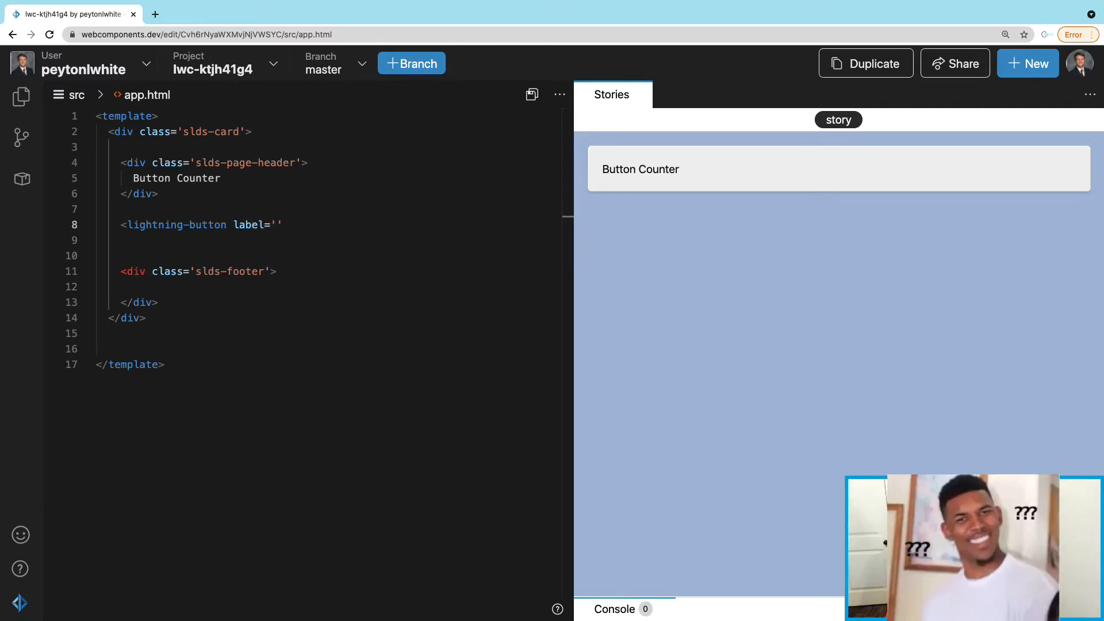
text(Increa)
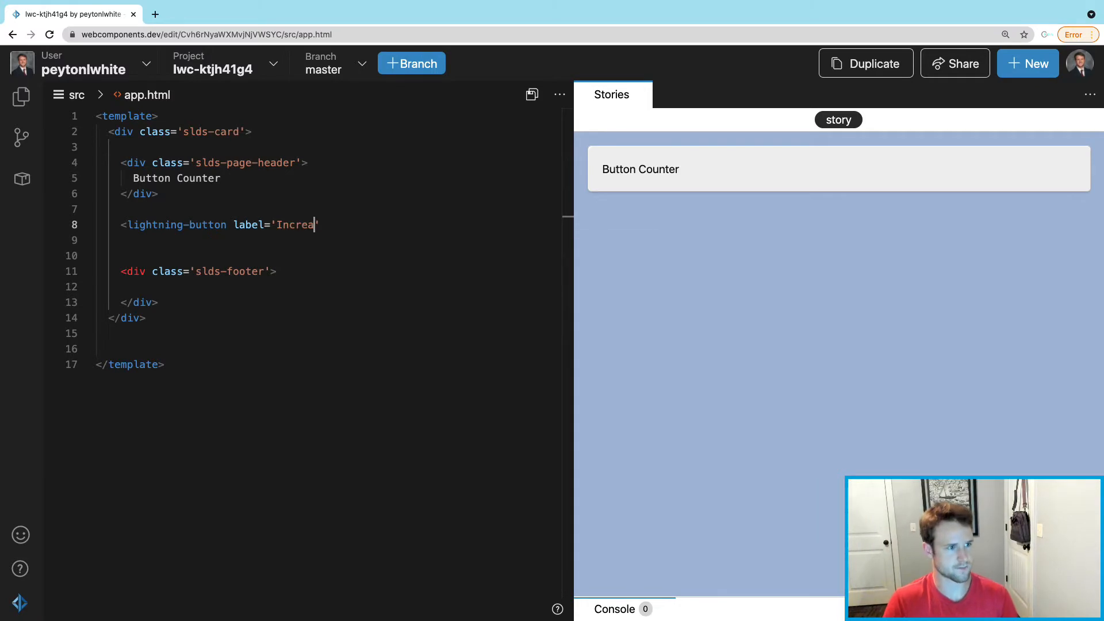
text(se Count)
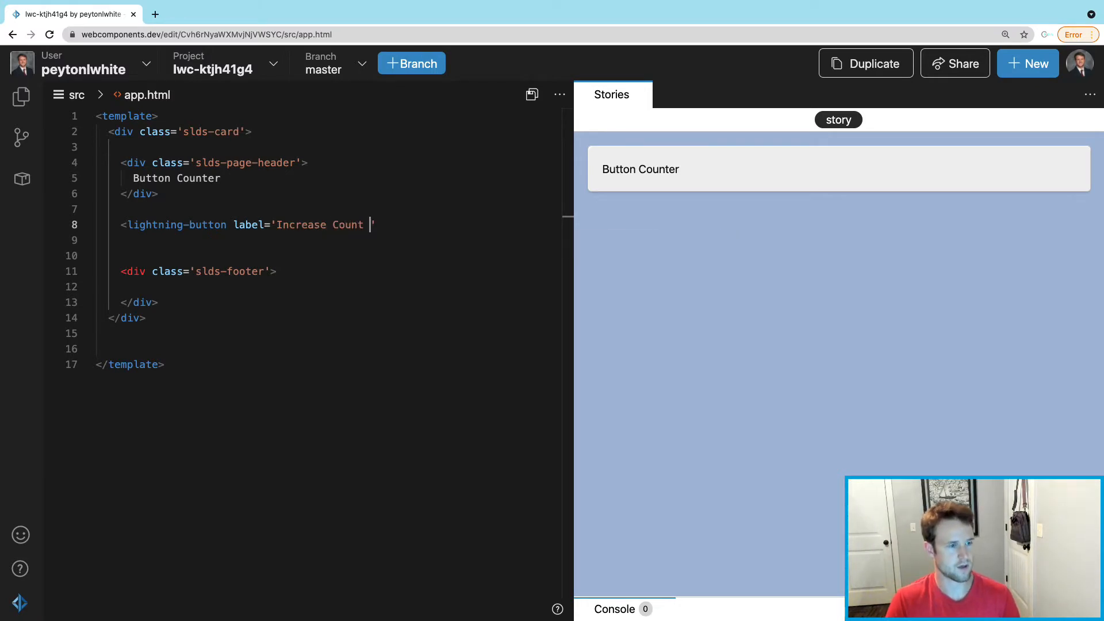
key(Backspace)
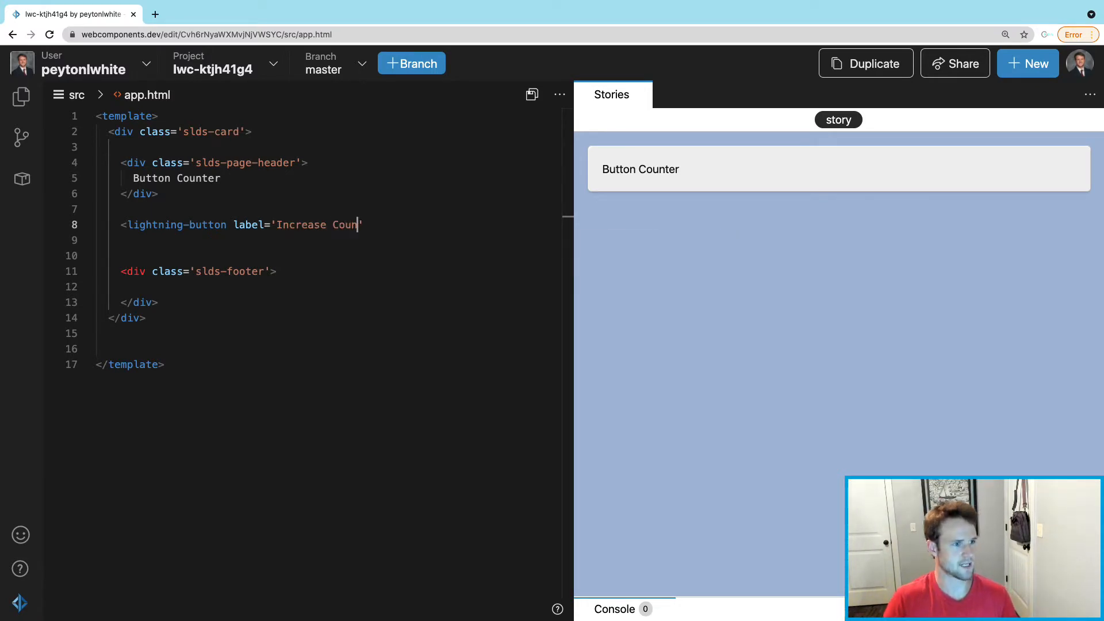
key(Backspace)
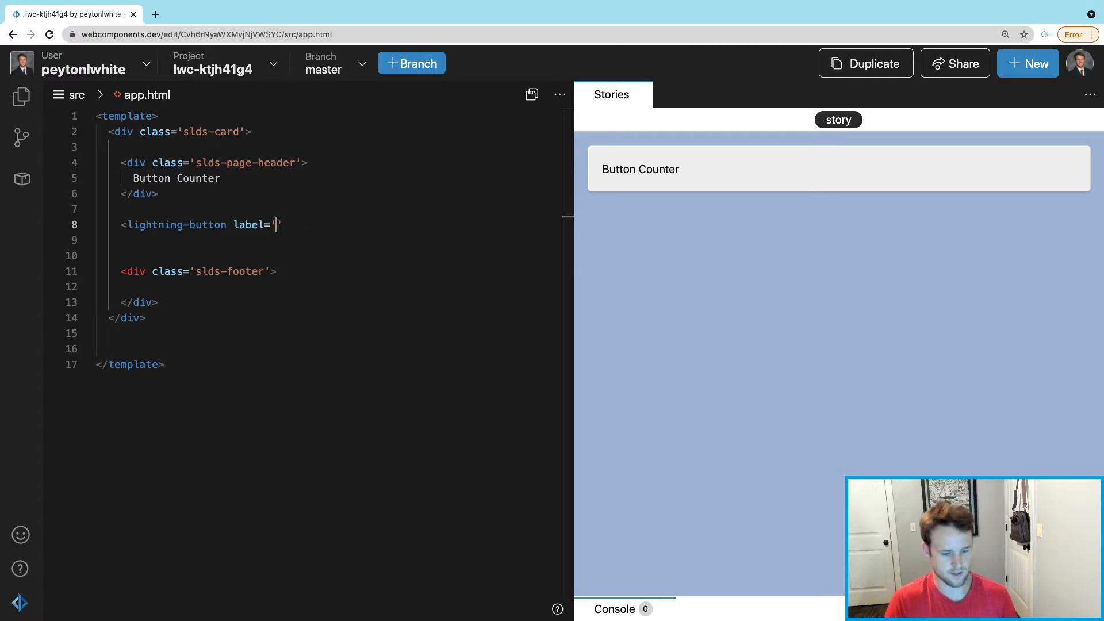
text(Count +1)
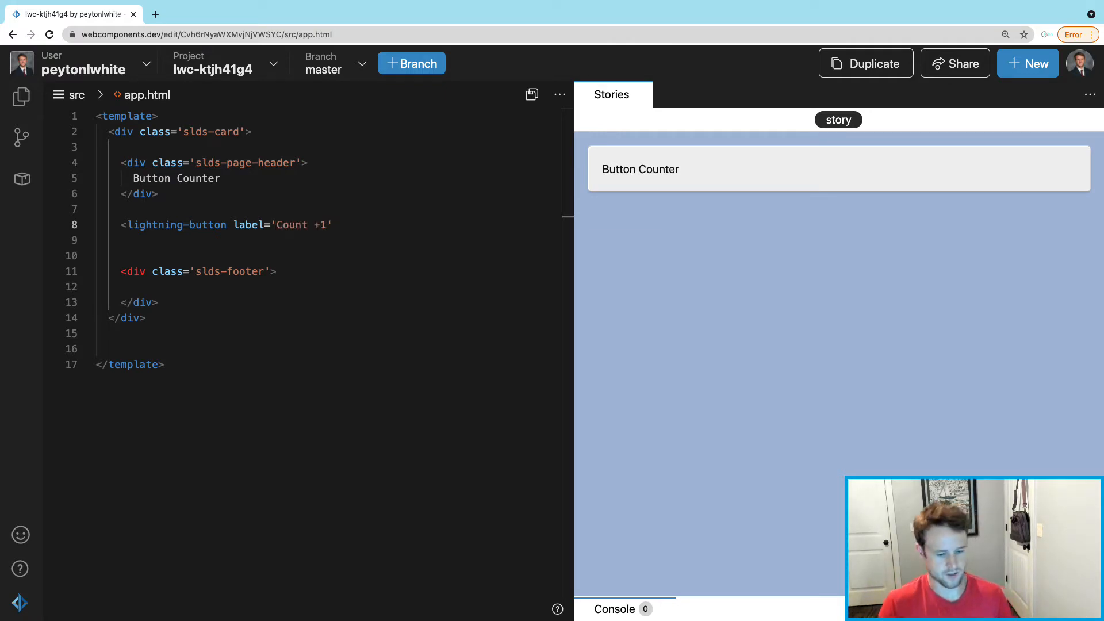
- Give the button the 'brand' variant and an onclick bound to {counterUp}
text(varia)
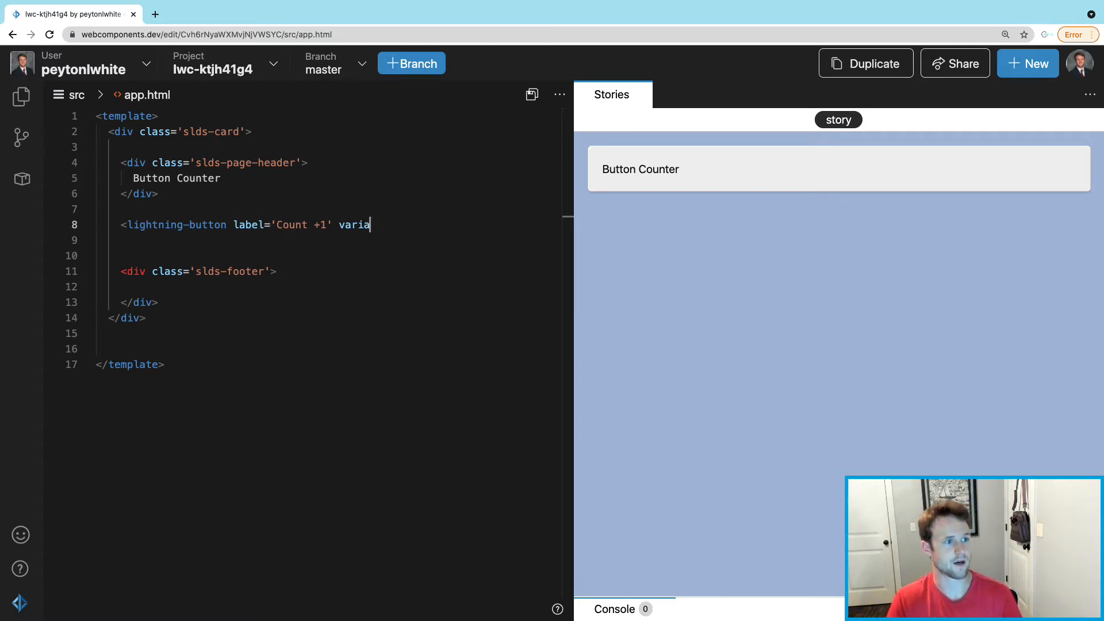
text(nt='')
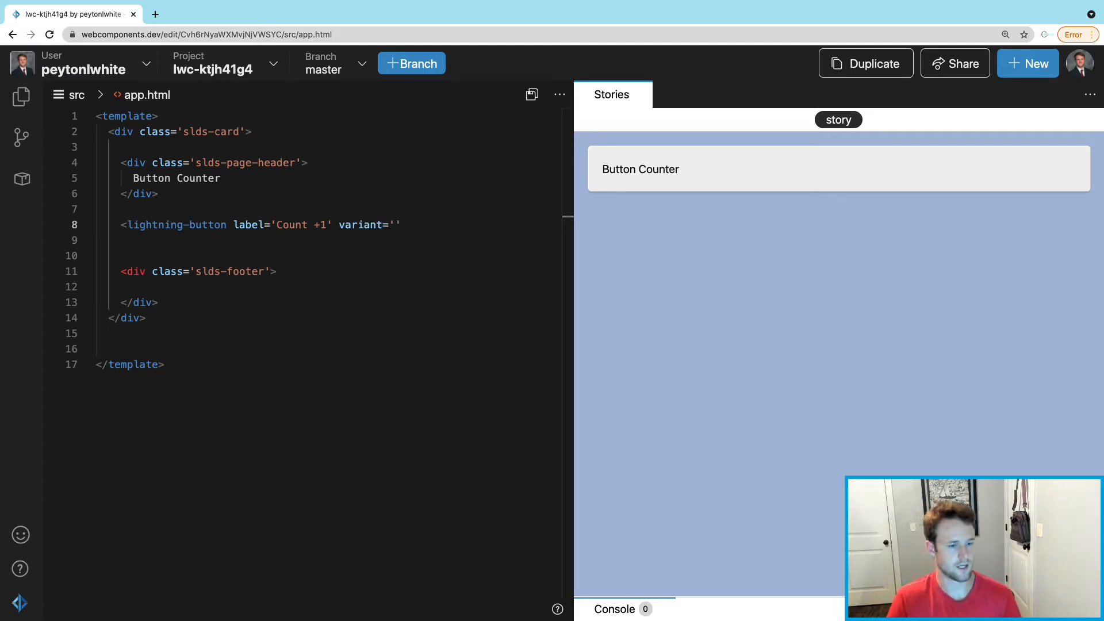
text(brand)
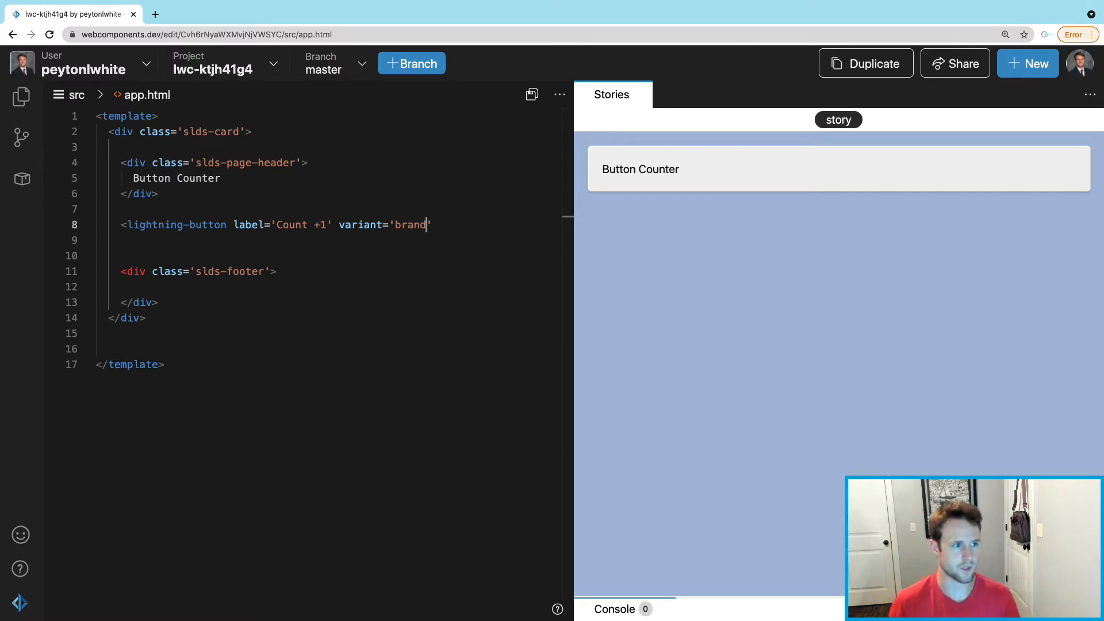
text(onclick=')
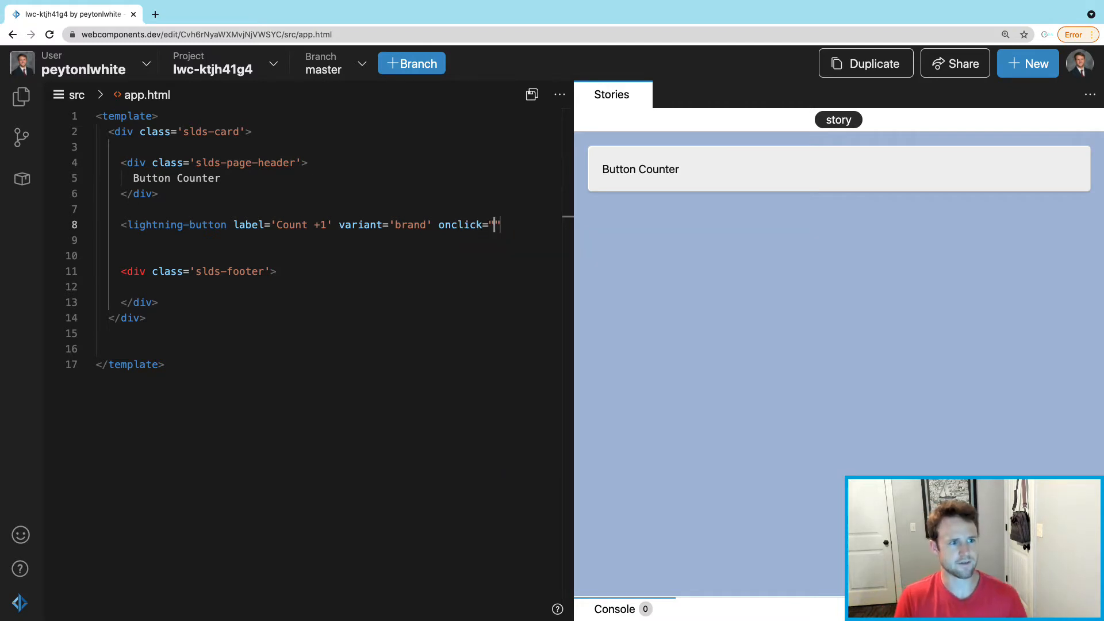
text({})
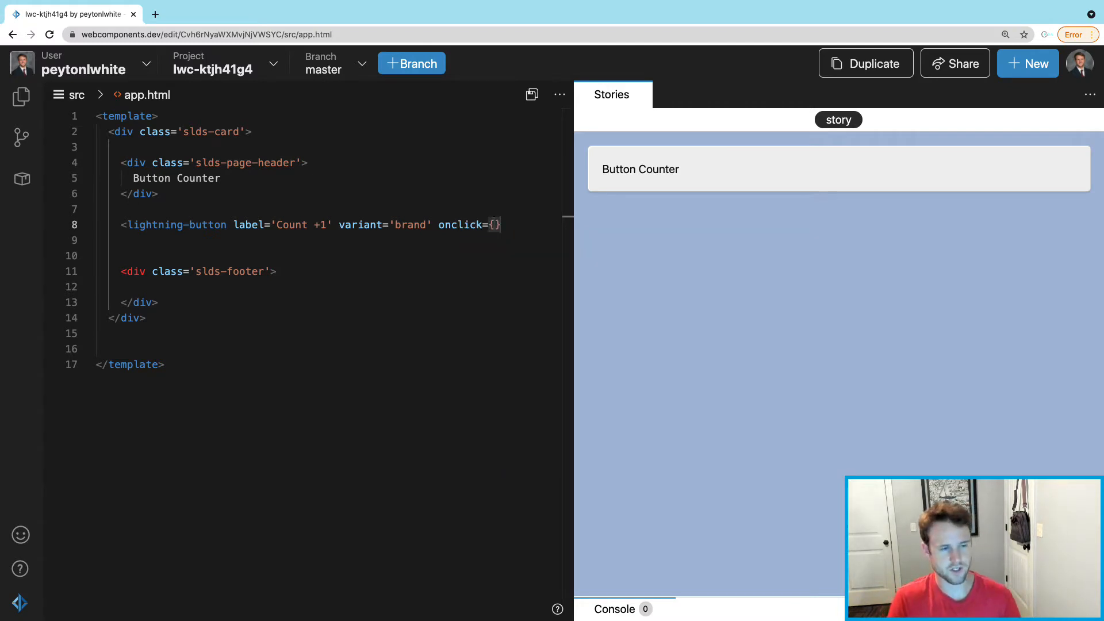
text(Co)
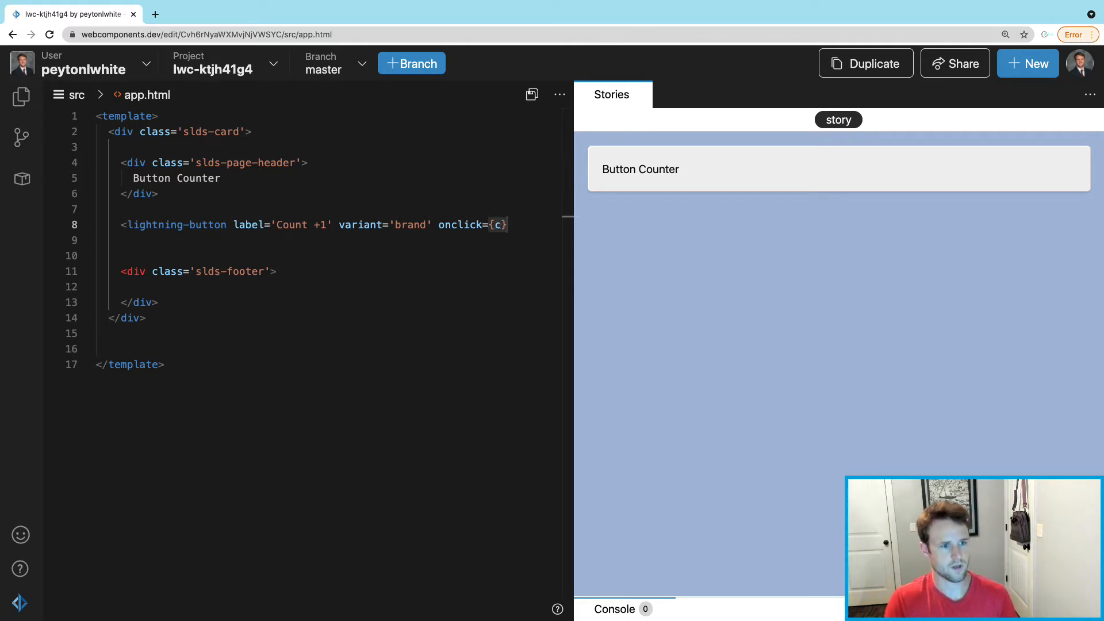
text(ountU)
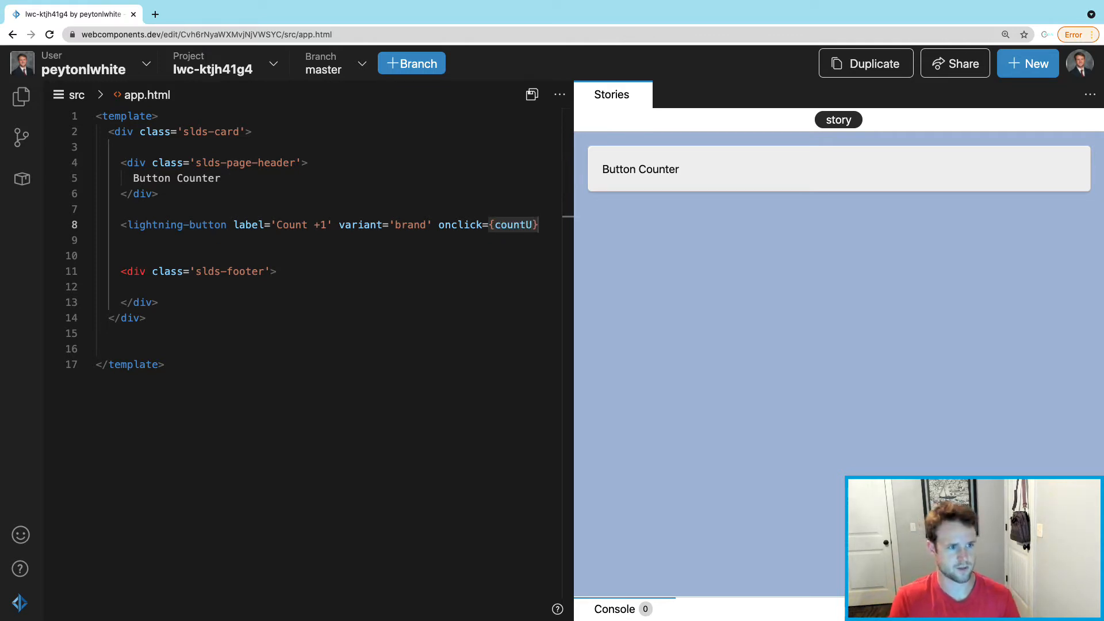
text(p)
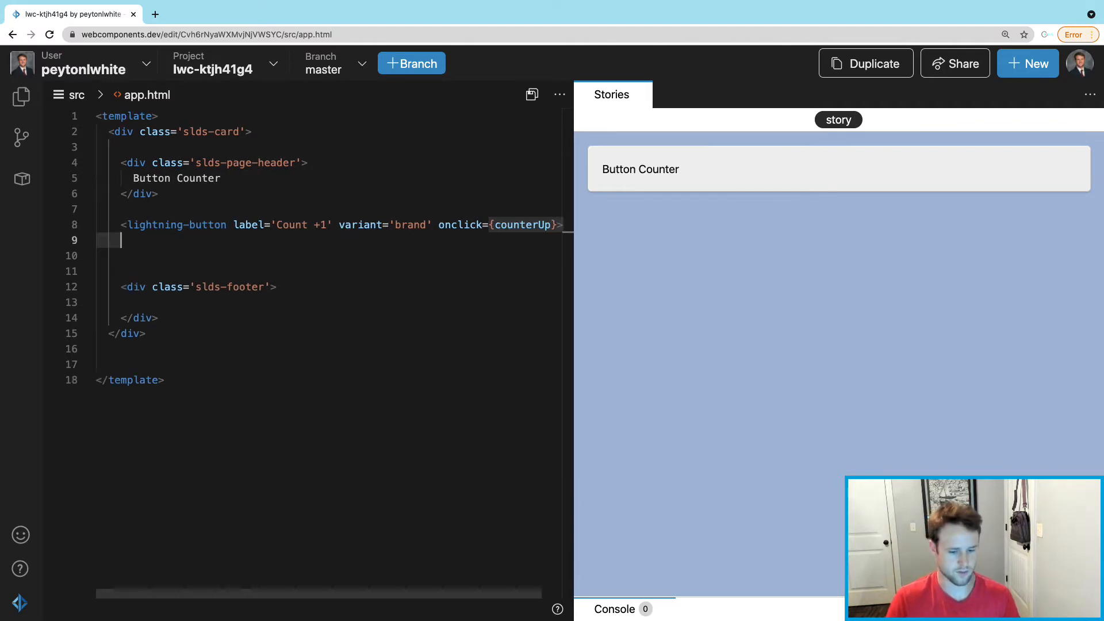
- Close the Count +1 button tag and add 'Count is: {c…}' to the footer
text(</lightning-button>)
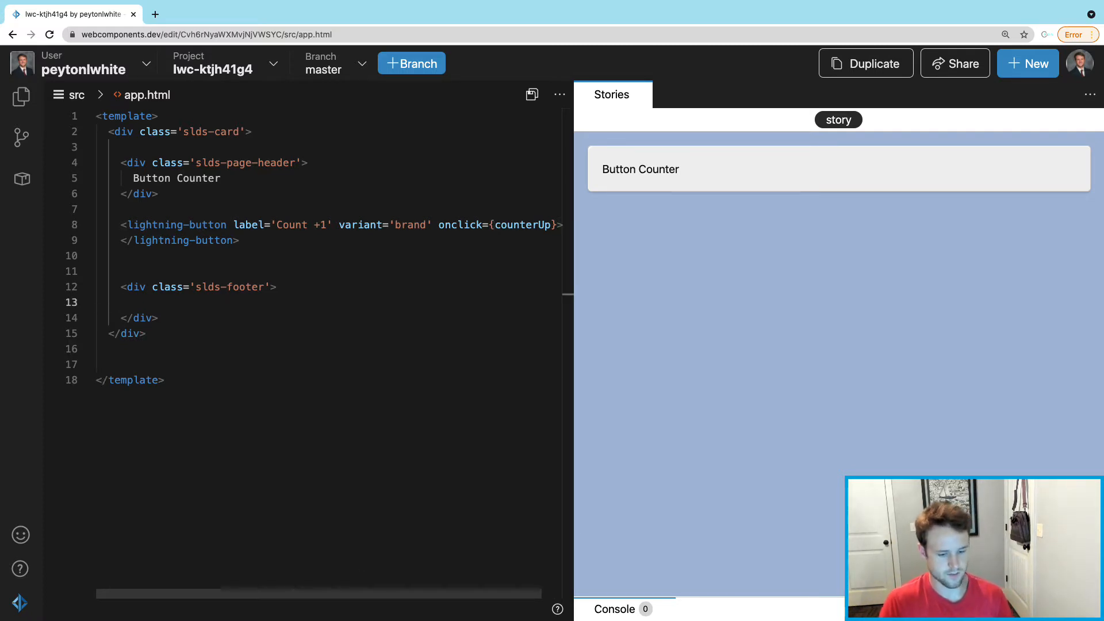
text(Count is:)
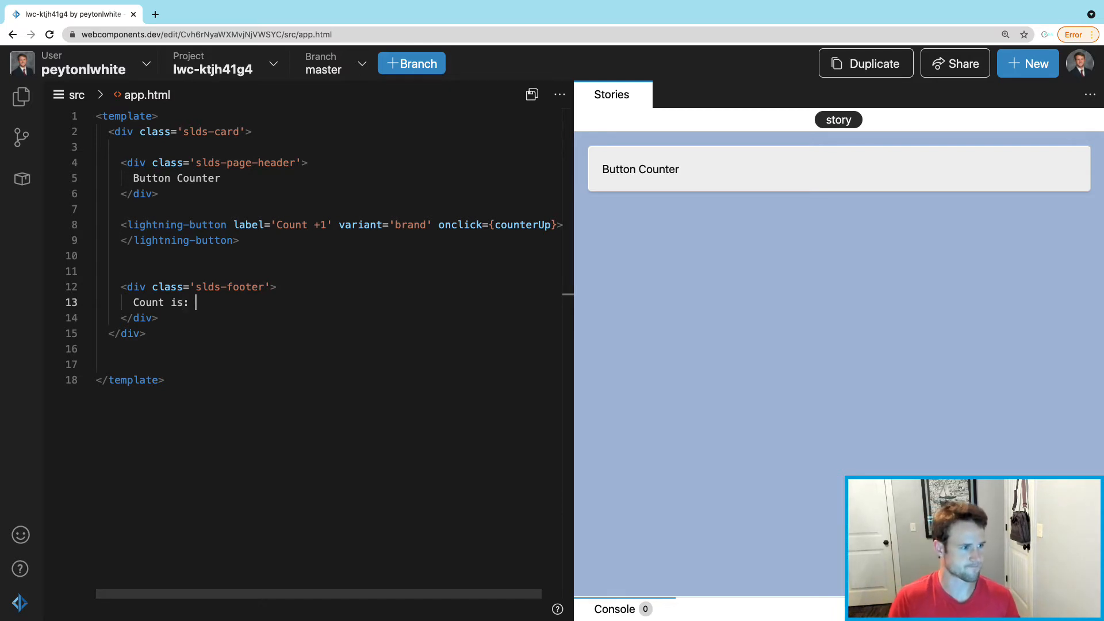
text({})
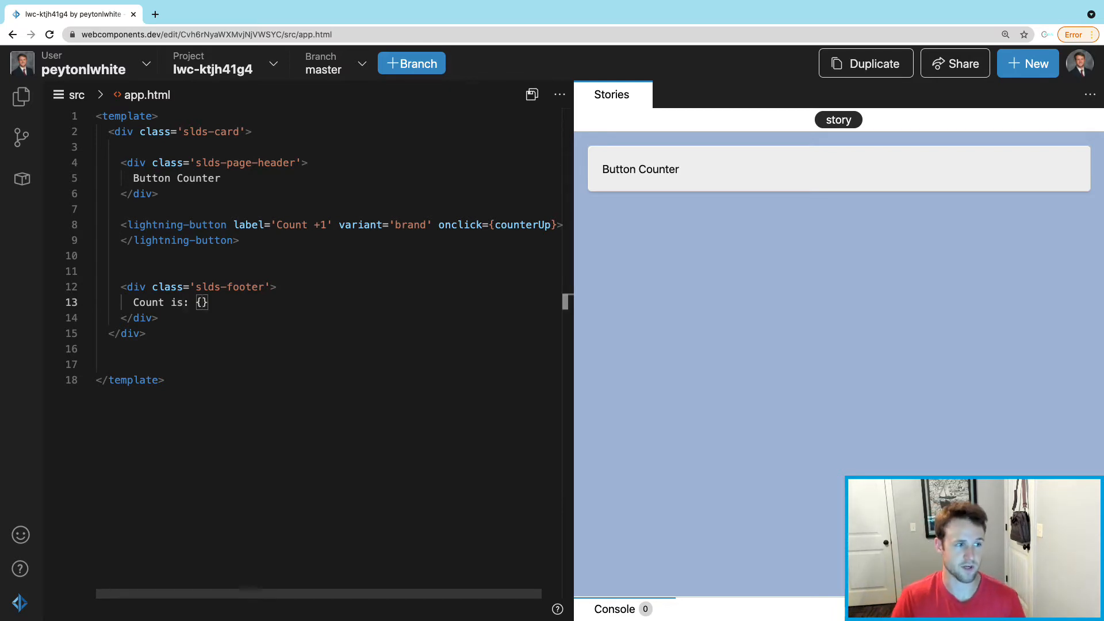
text(c)
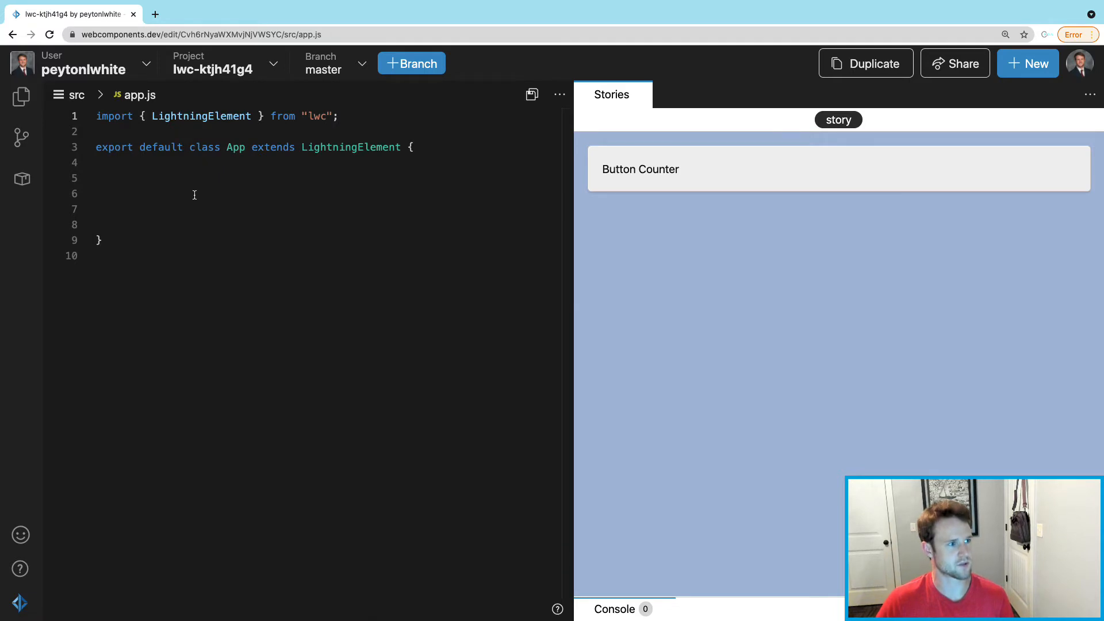
- Add a 'count = 0;' class field to App
key(enter)
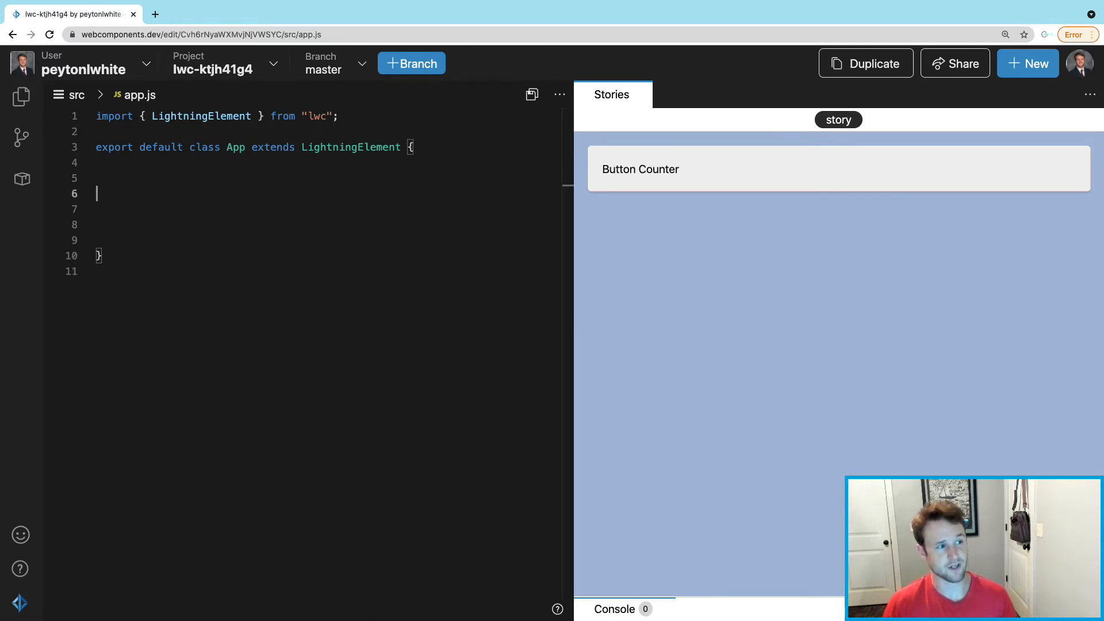
text(count)
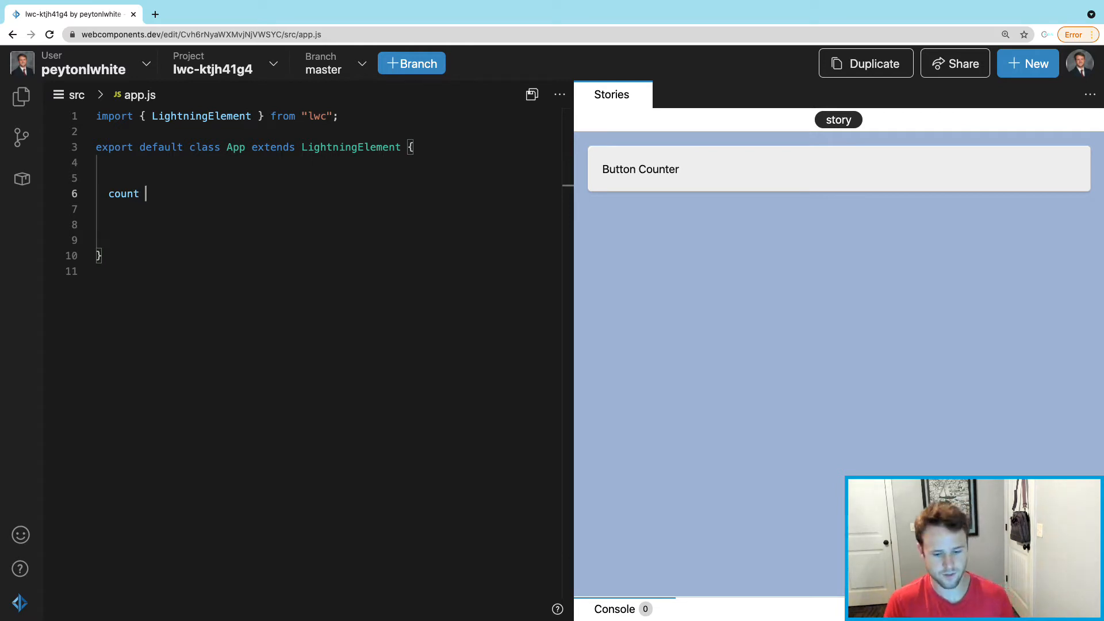
text(= 0;)
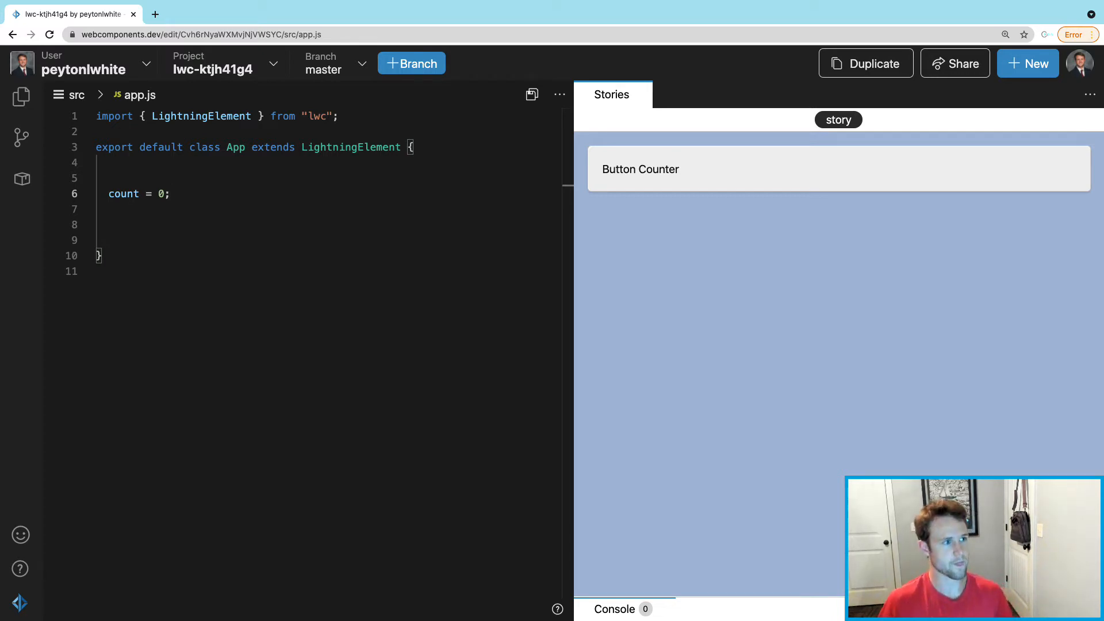
- Add a counterUp() method that increments this.count
key(enter)
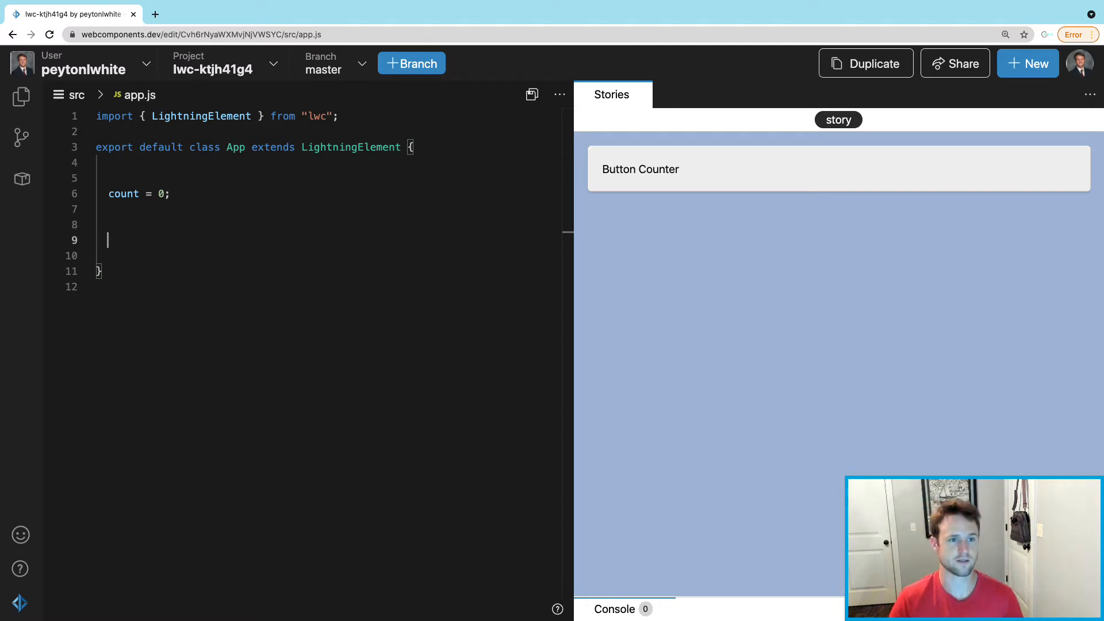
text(counter)
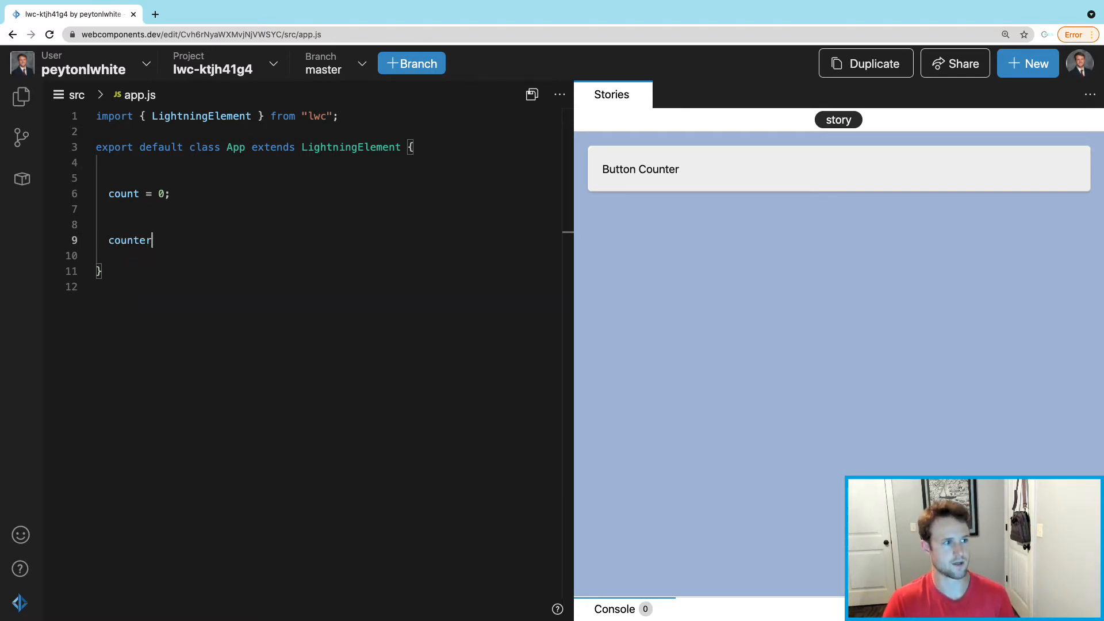
text(Up())
click(328, 256)
text({)
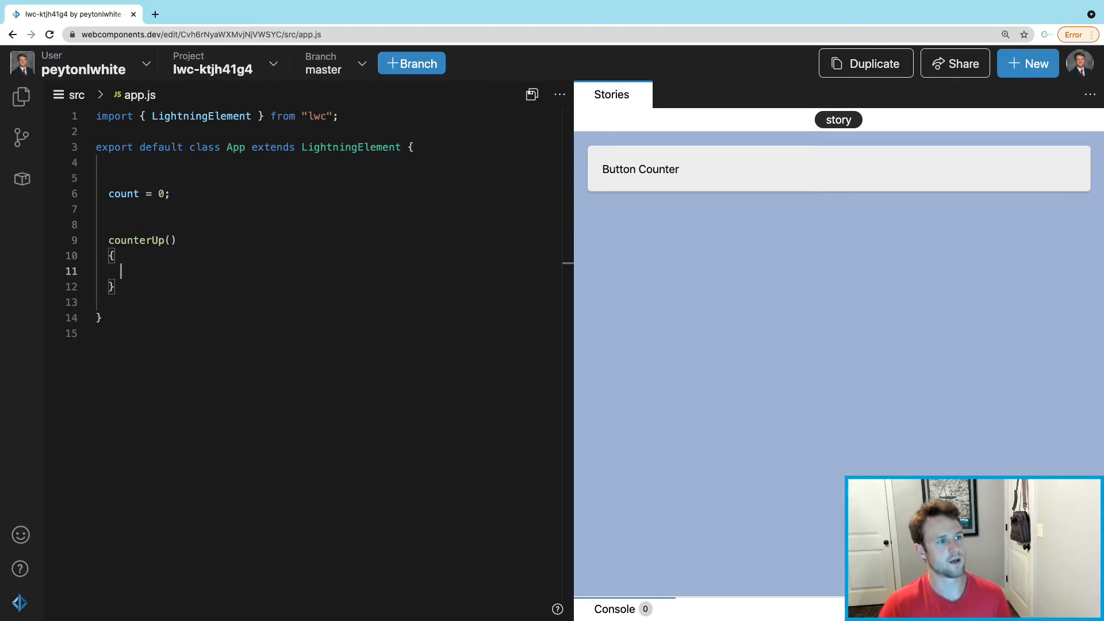
text(this.count++;)
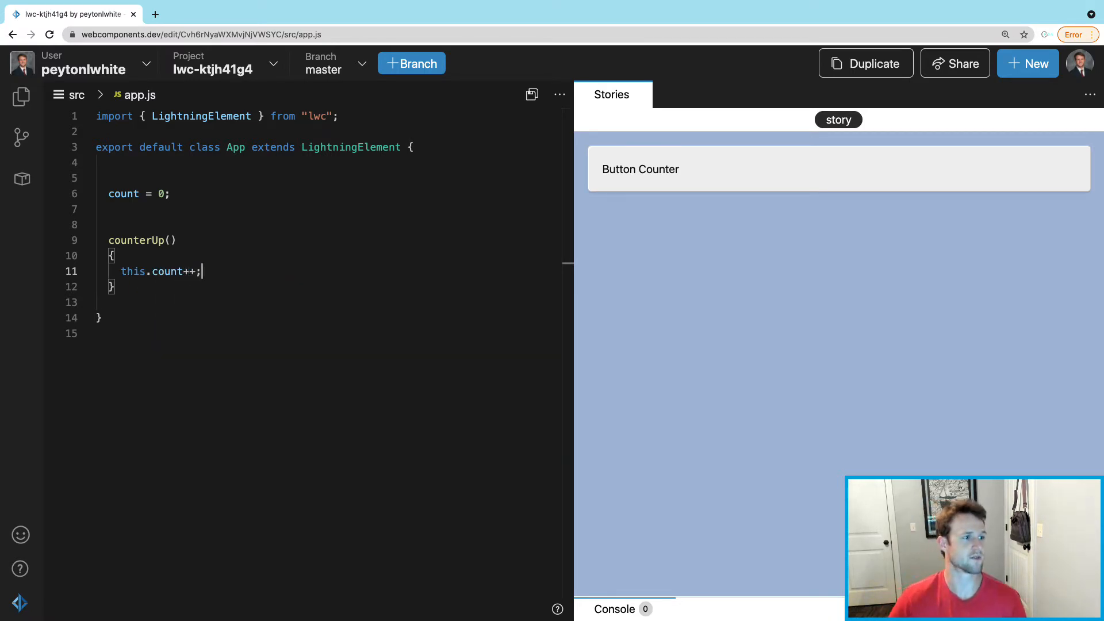
click(143, 286)
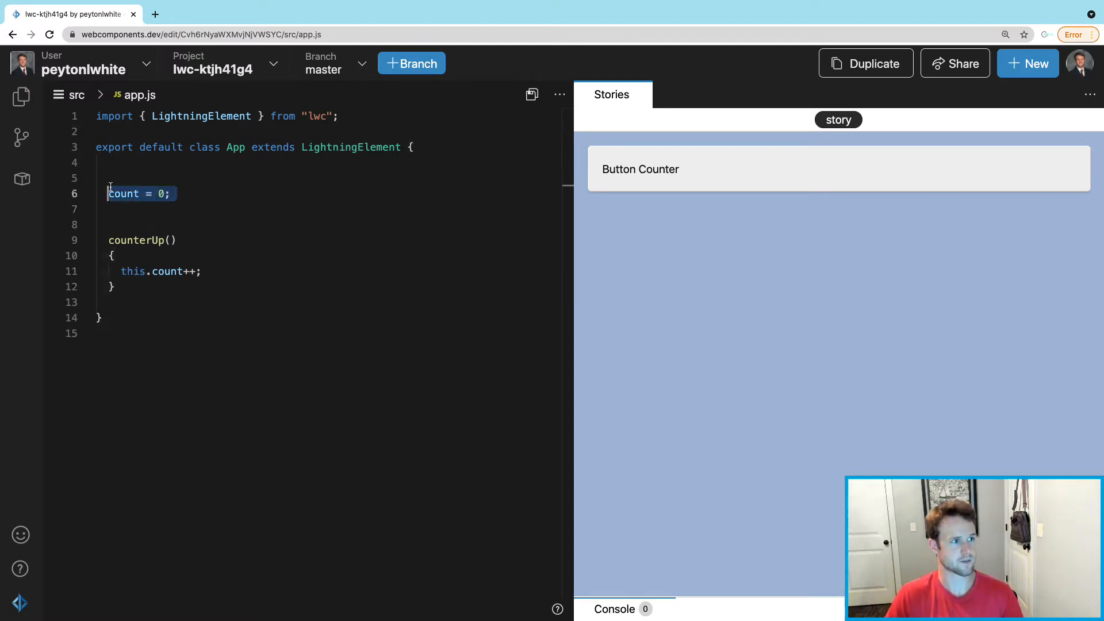
click(209, 200)
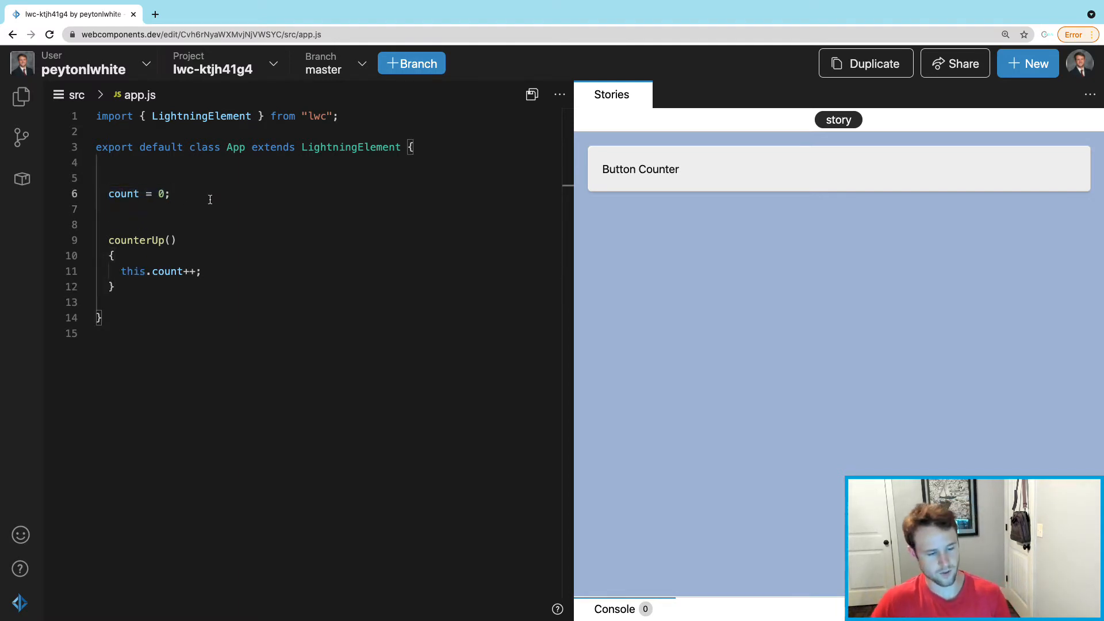
click(139, 94)
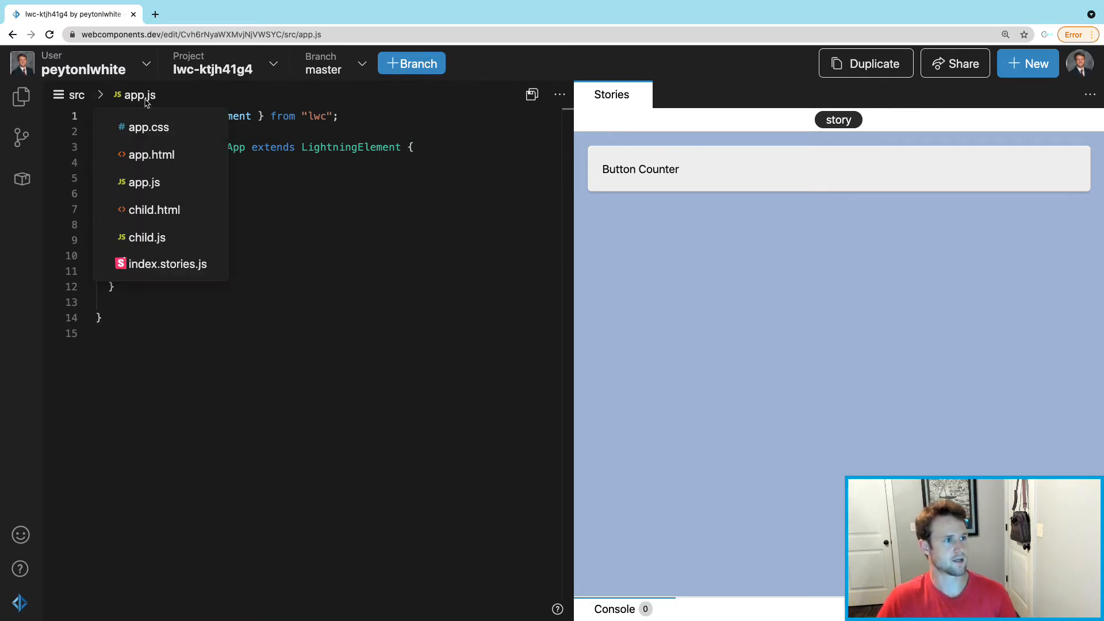
- Add a </br> after the Count +1 button and click Count +1 twice in the preview
click(151, 154)
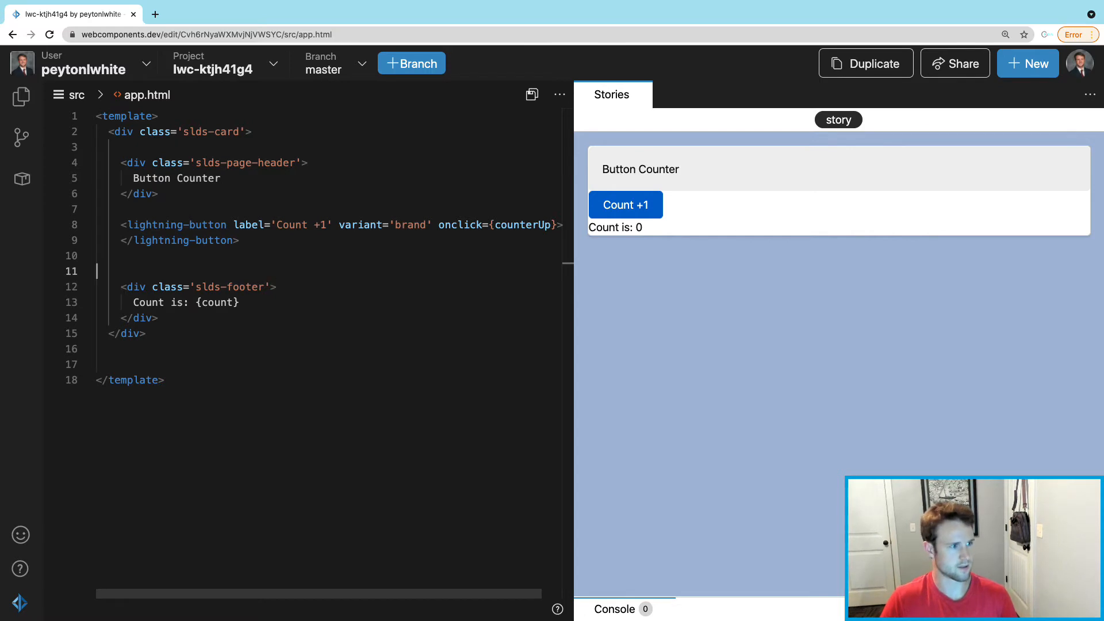
text(>/b)
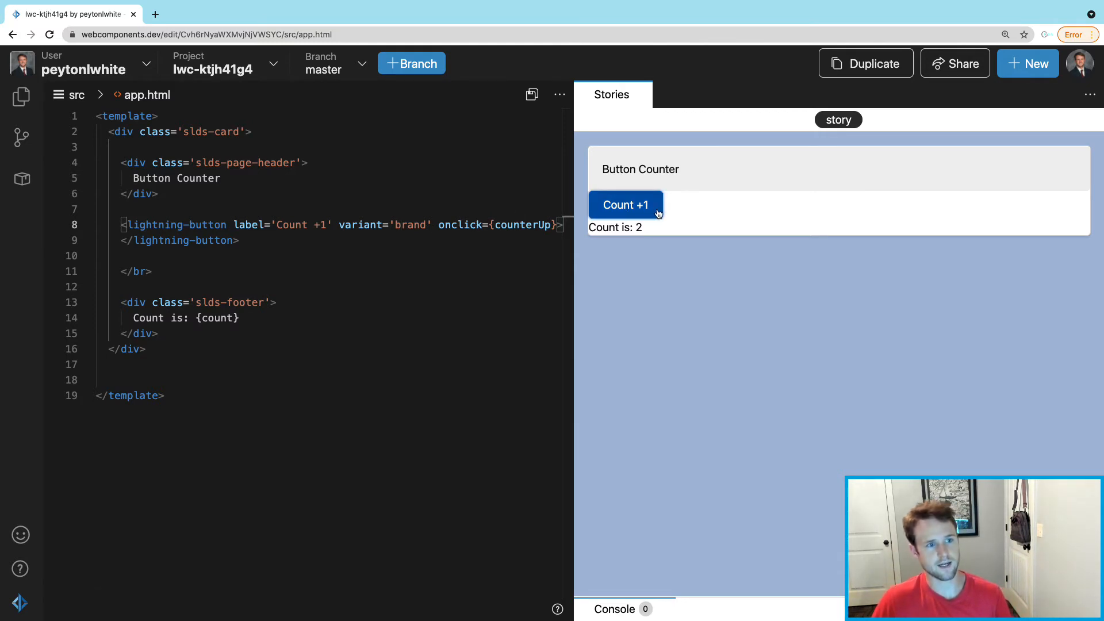
click(624, 205)
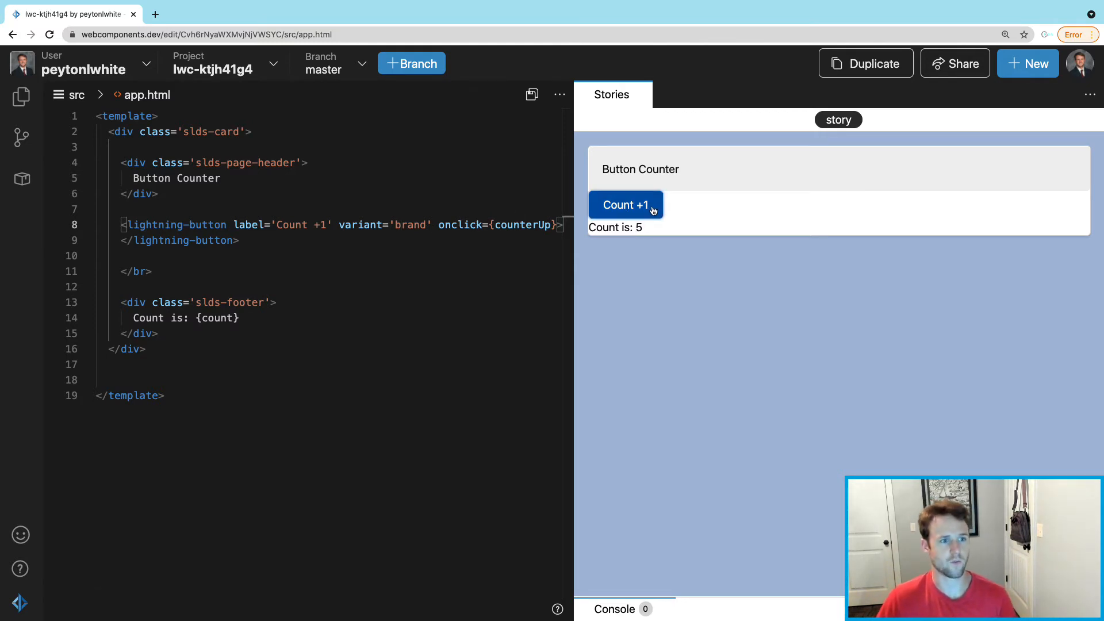
click(625, 204)
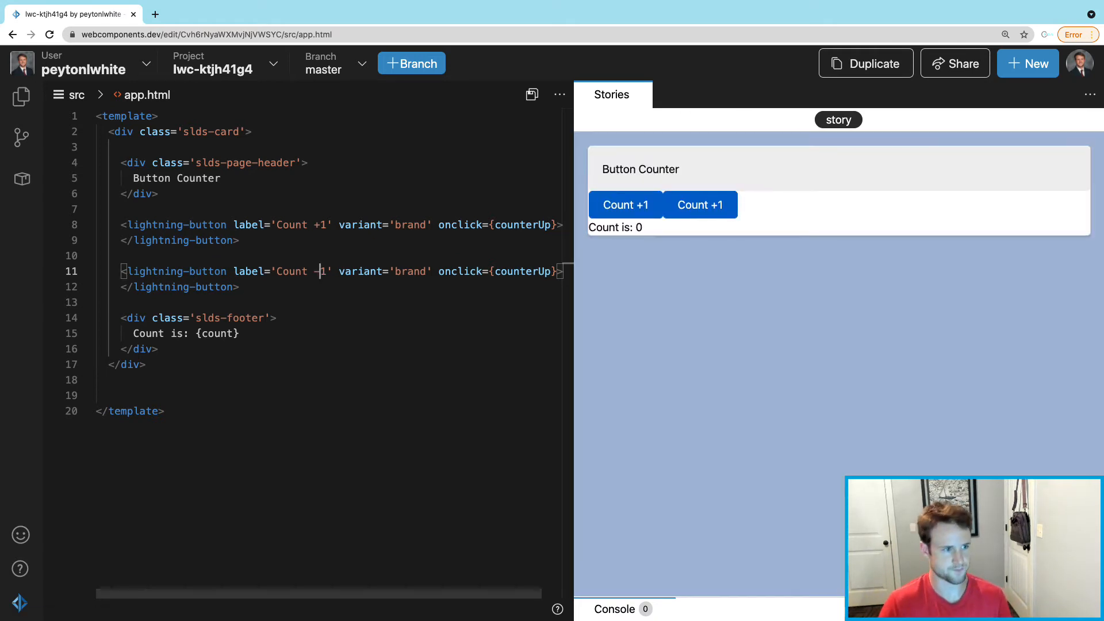
- Replace the second button's 'brand' variant with 'destructive' to make it red
double_click(411, 271)
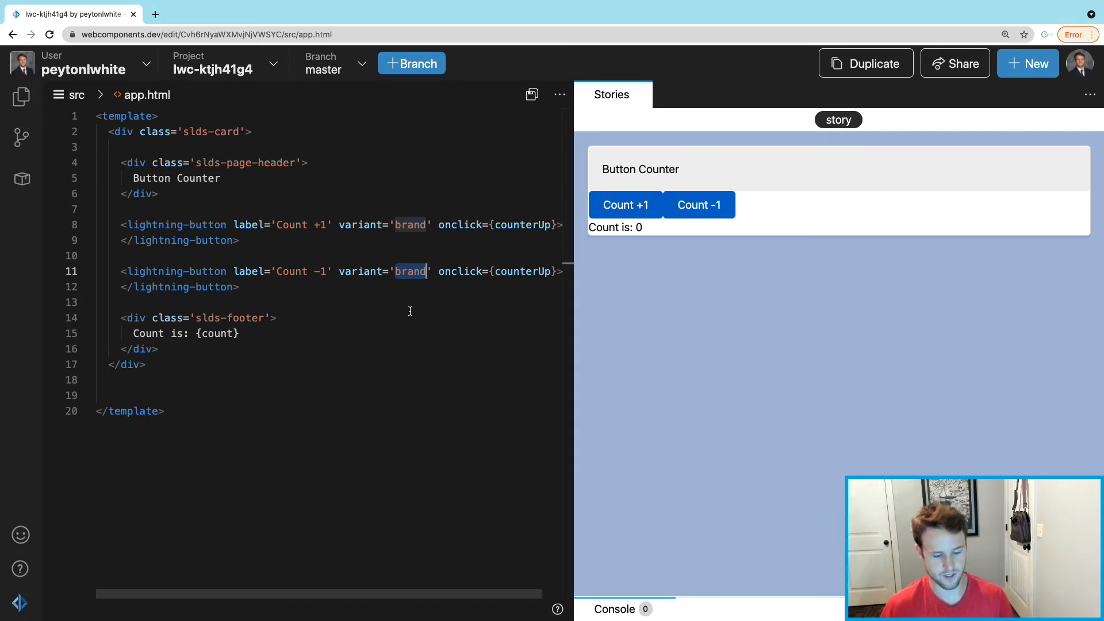
text(destructive)
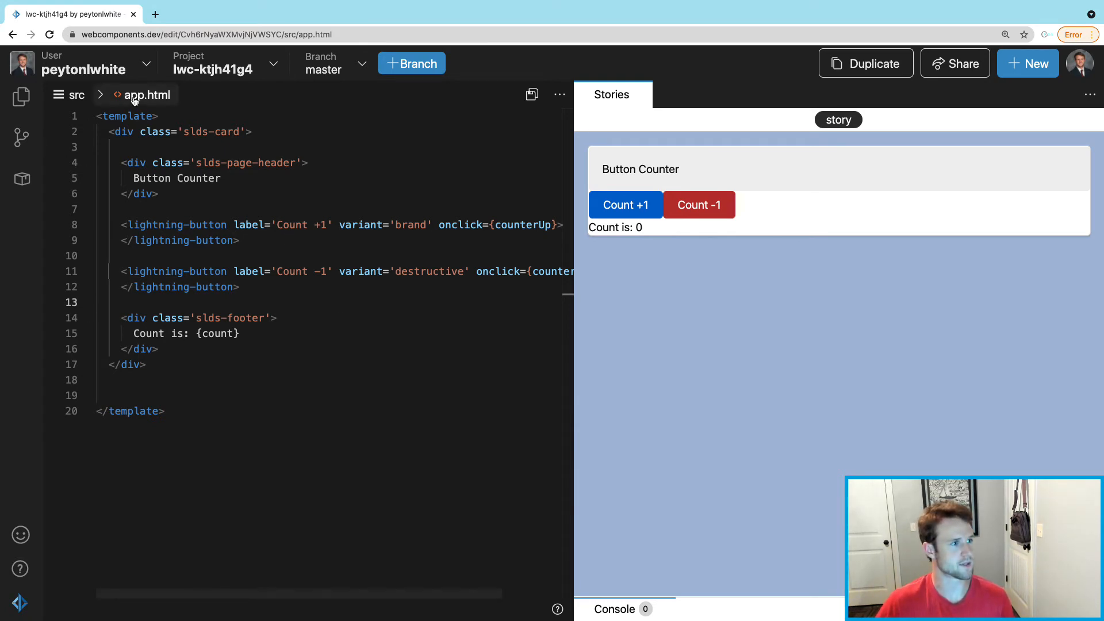
- Add a counterDown() method with 'this.count--' in app.js, then return to app.html
click(134, 94)
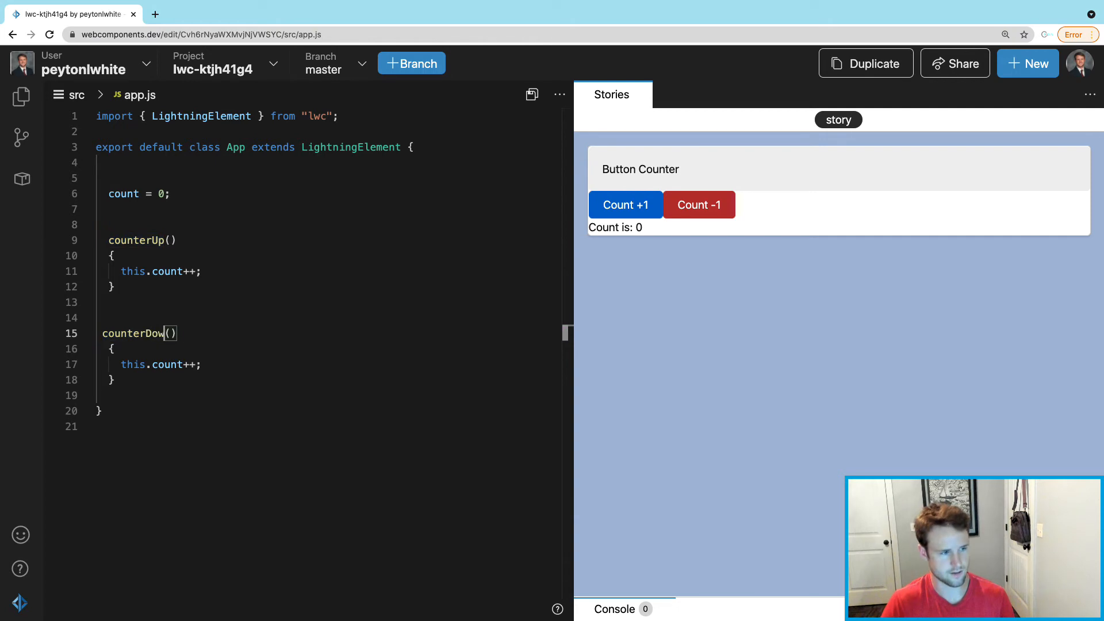
text(n)
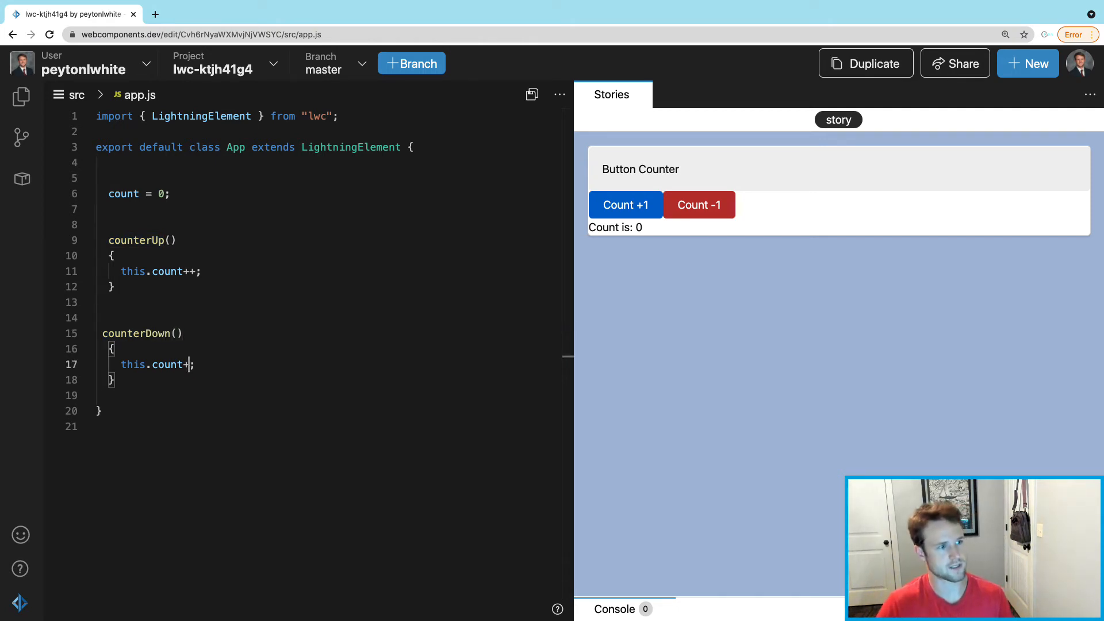
text(--)
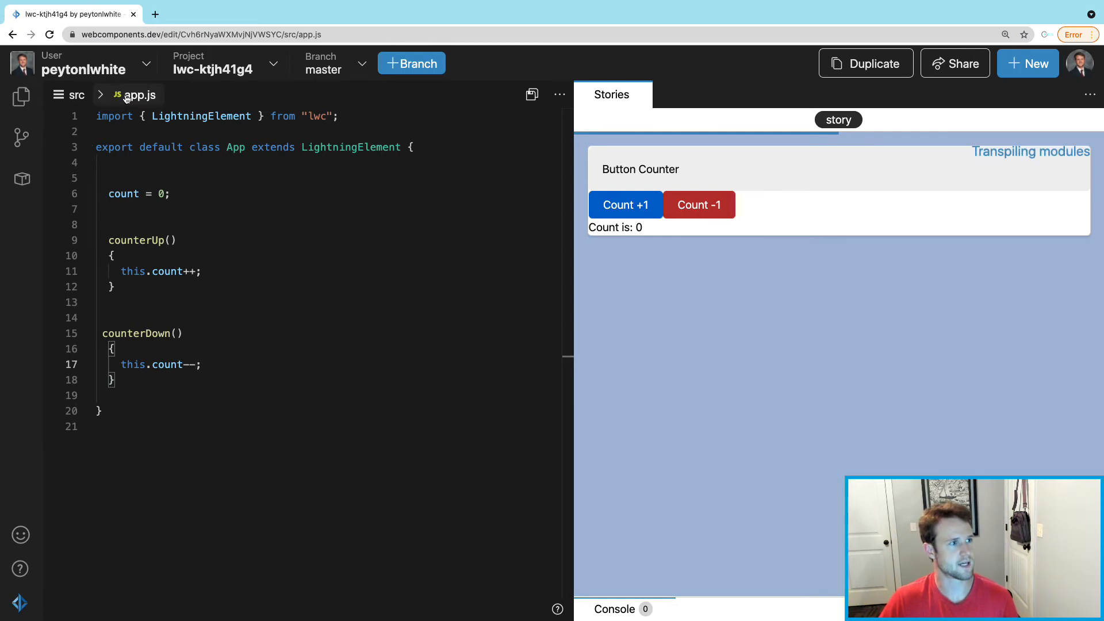
click(139, 94)
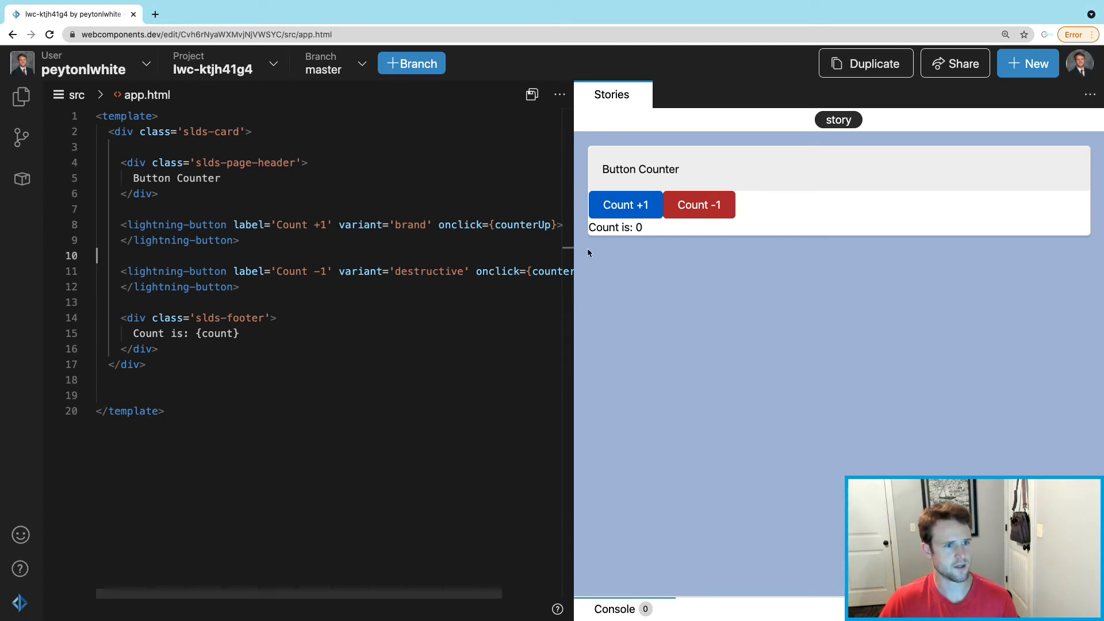
click(625, 205)
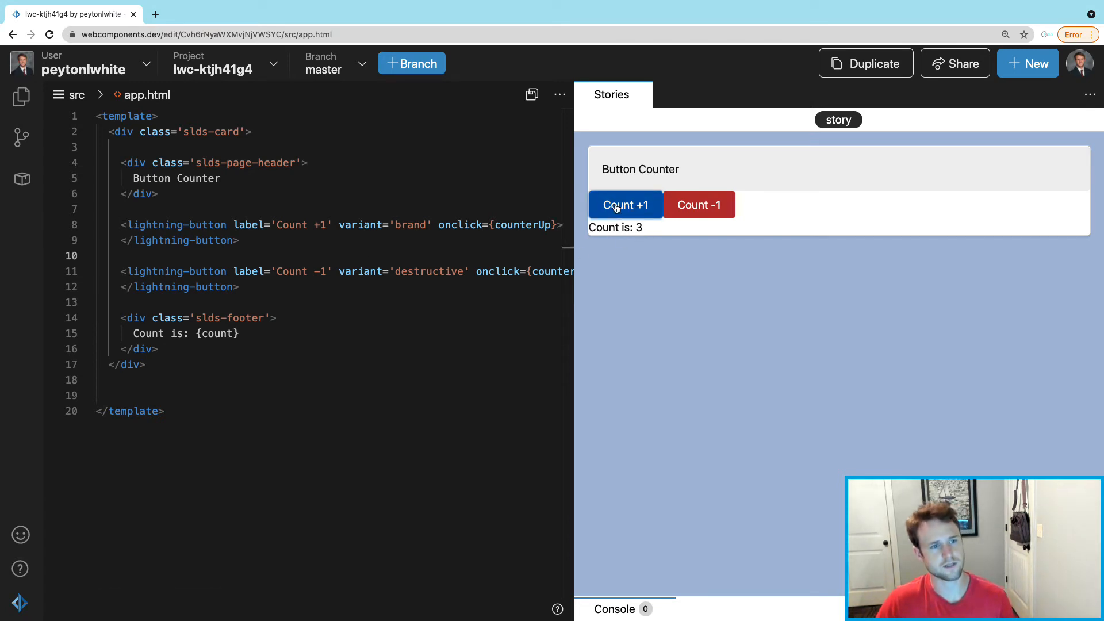
click(698, 204)
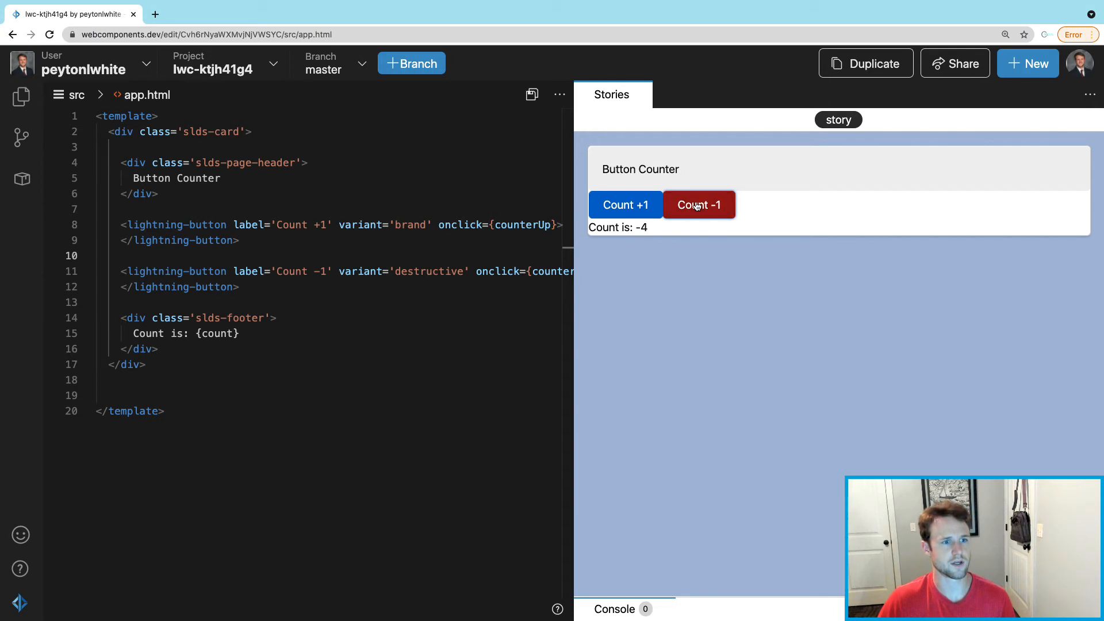
click(624, 205)
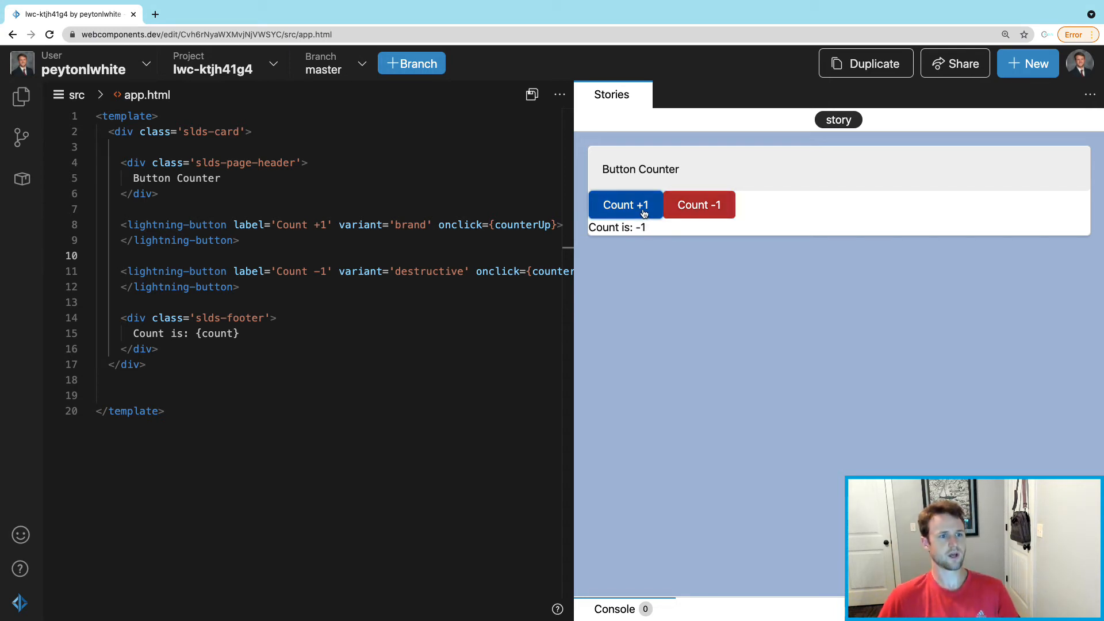
click(626, 205)
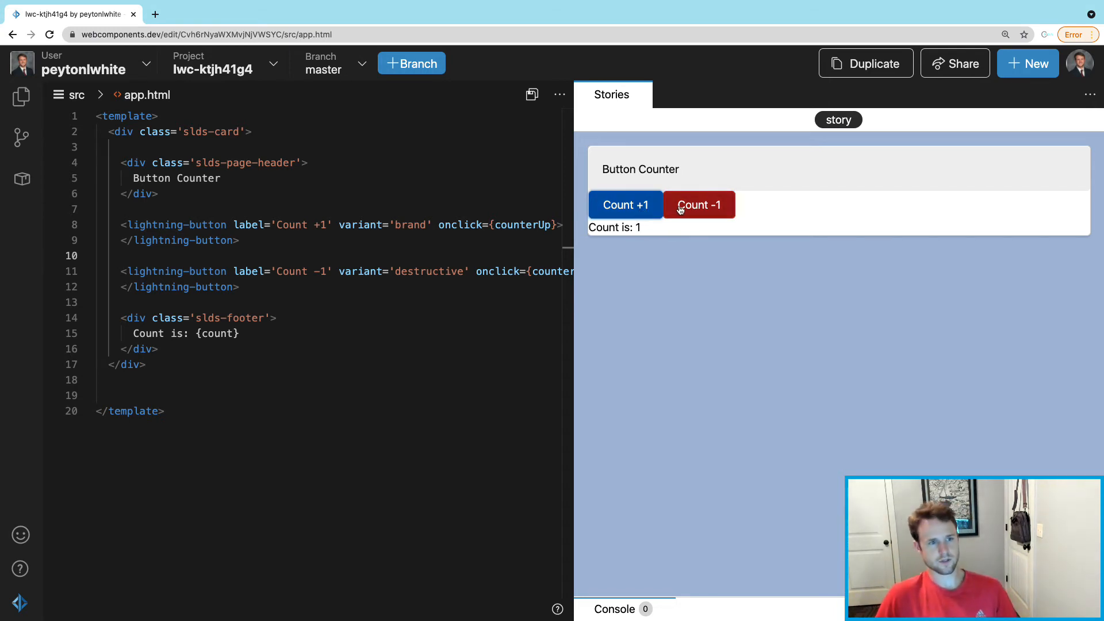
click(697, 205)
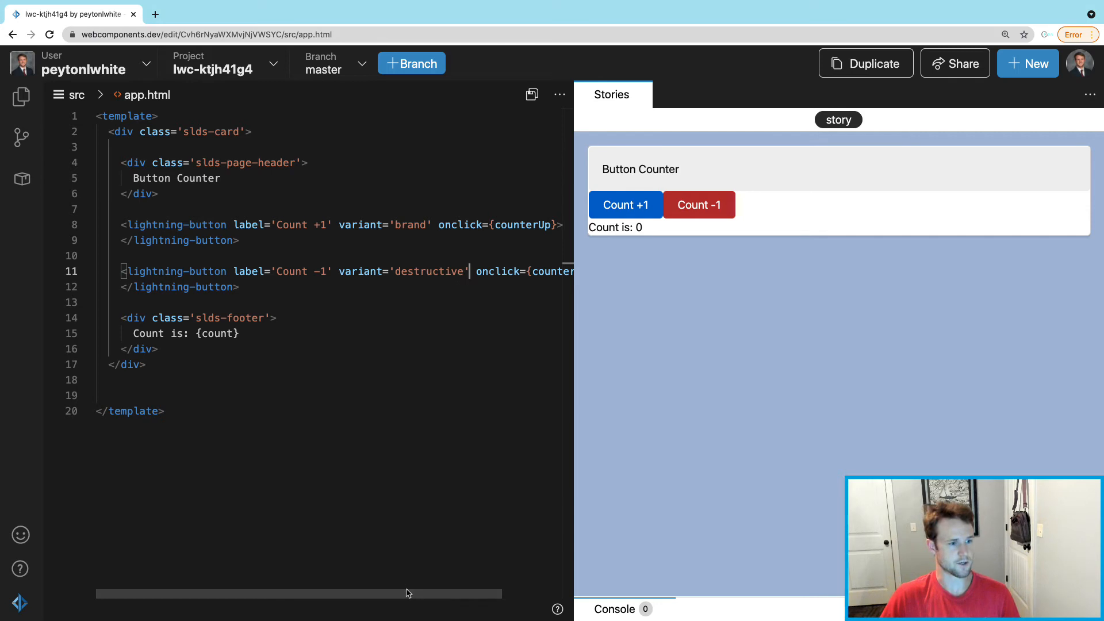
- Add a data-name attribute to the lightning-button tags in app.html
scroll(right, 3)
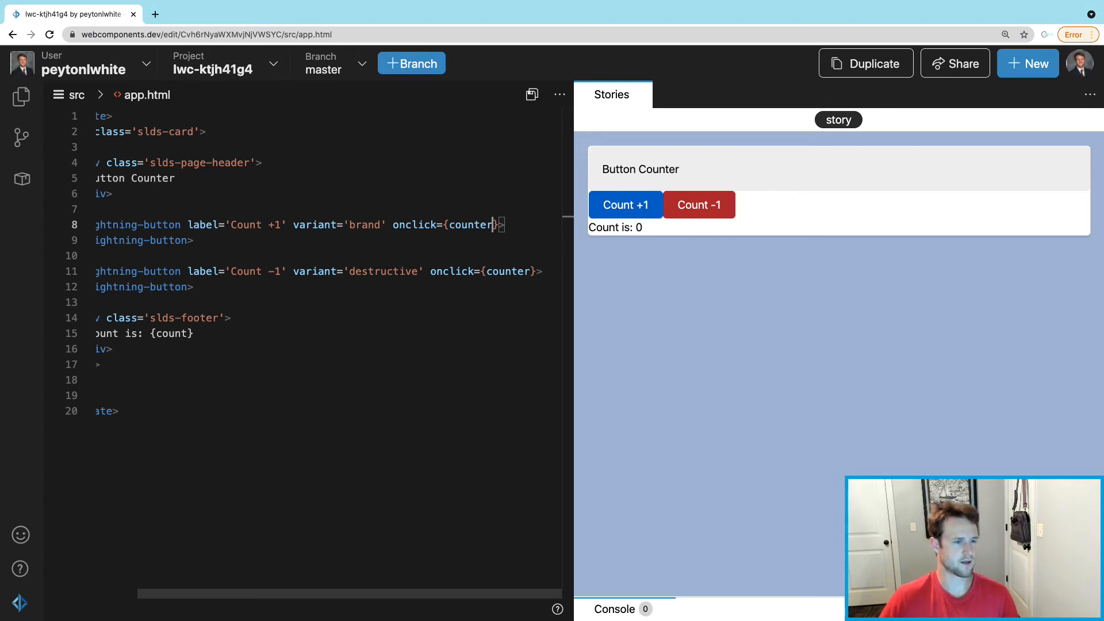
scroll(left, 3)
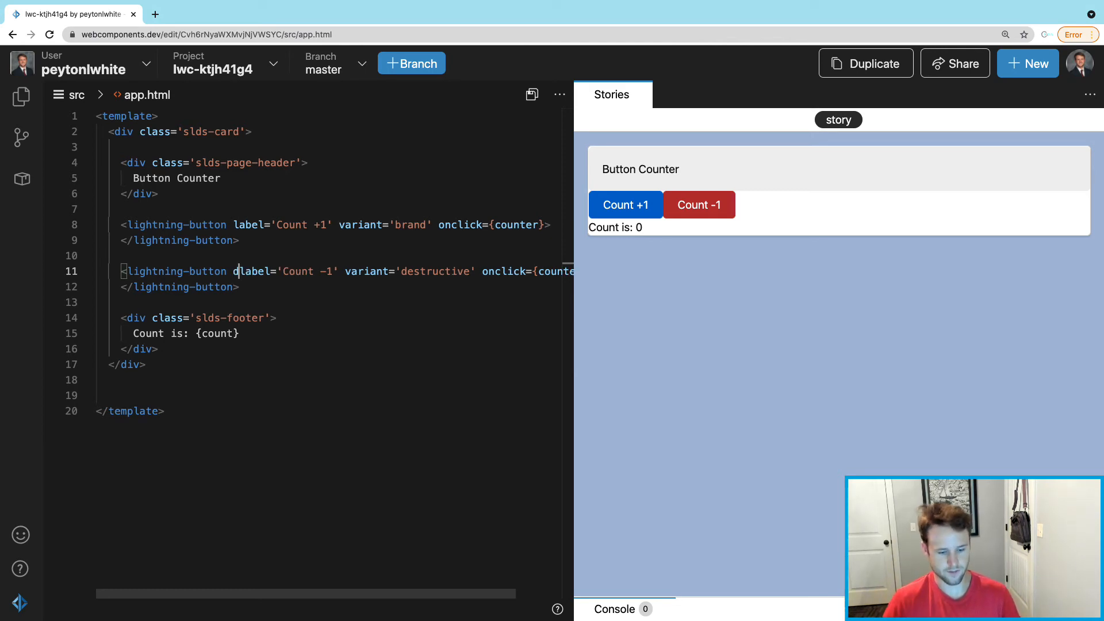
text(data-name)
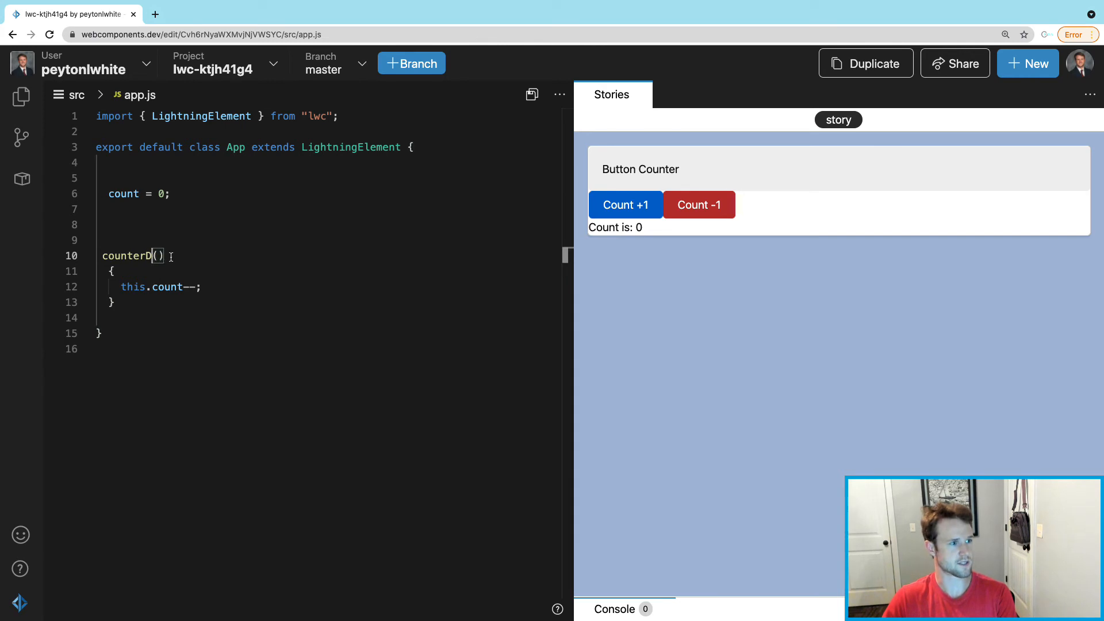
- Give counter() a $event parameter and add blank lines in its body
key(Backspace)
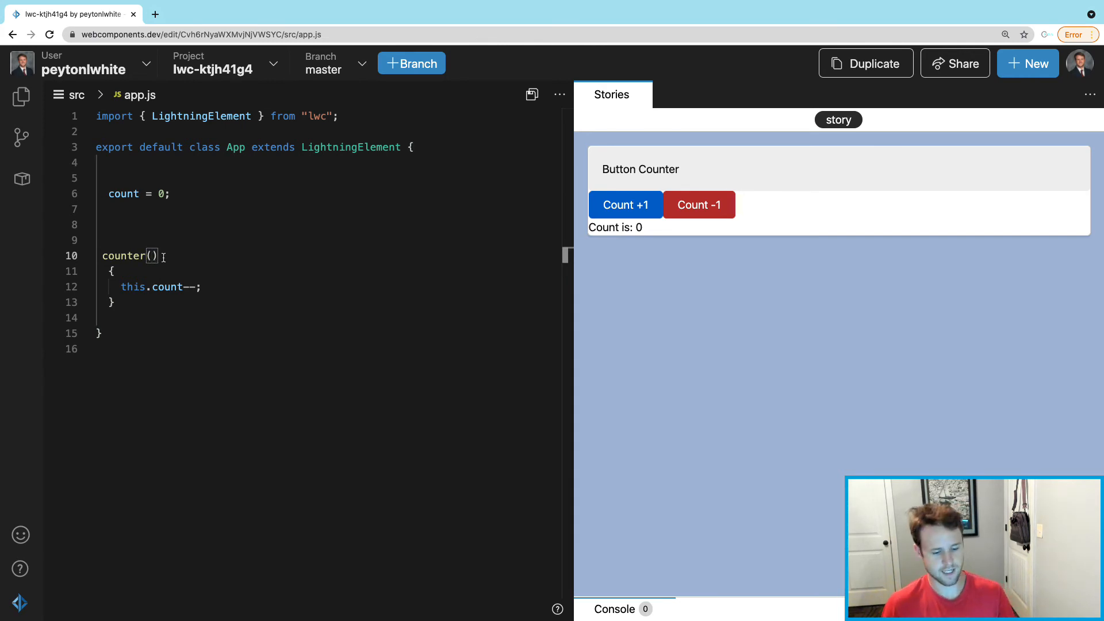
text($event)
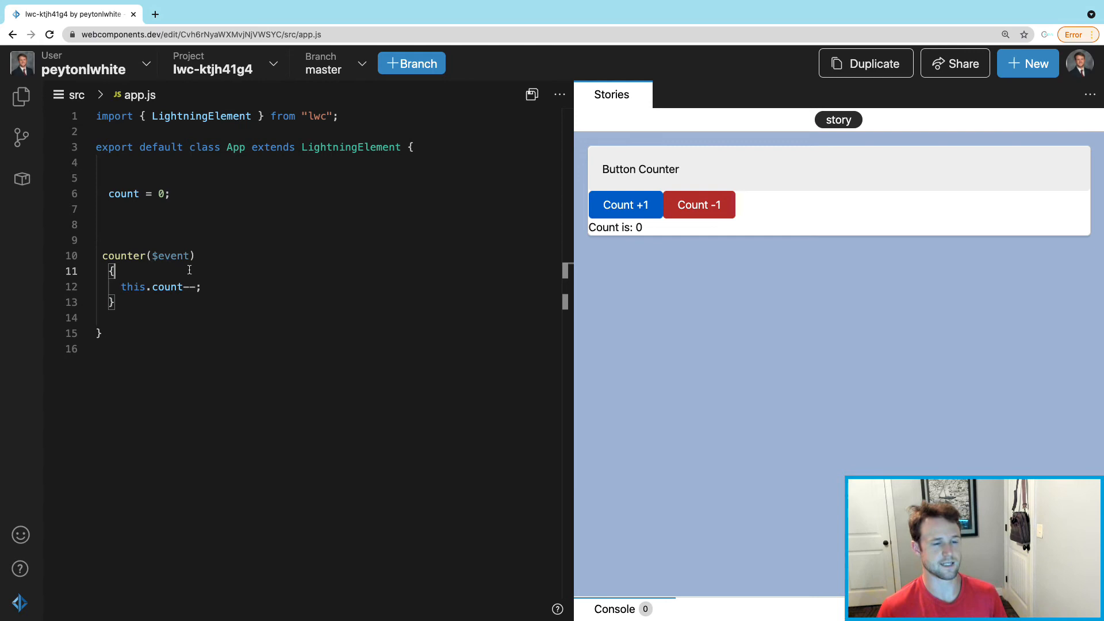
key(enter)
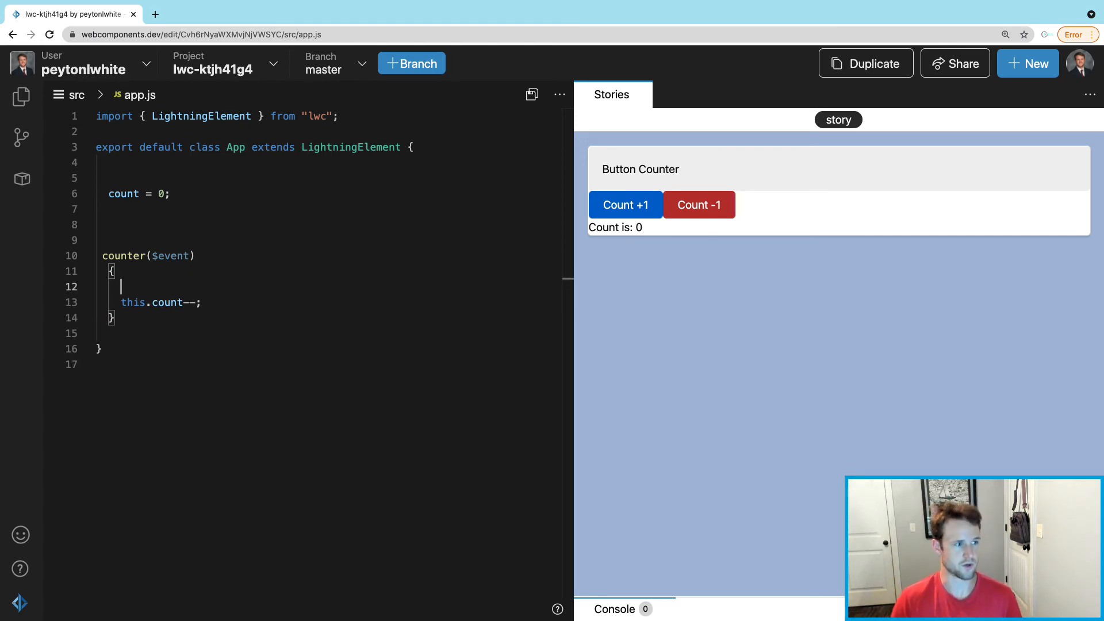
key(enter)
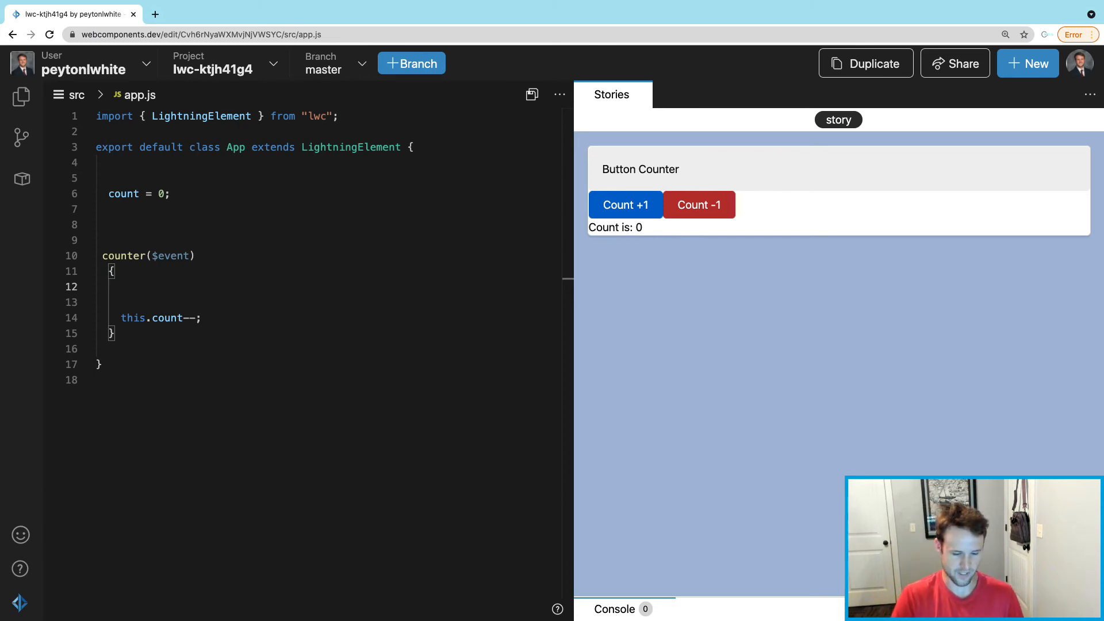
- Decrement this.count when event.target.dataset.name == 'Down', with an else branch
text(if(event.target.)
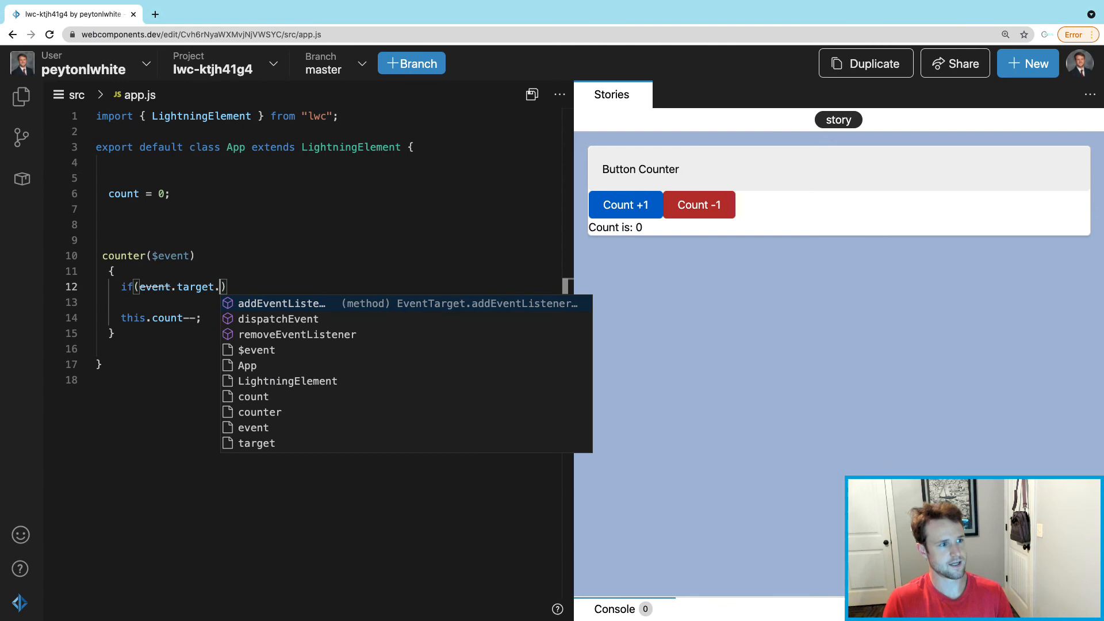
text(dataset.ma,)
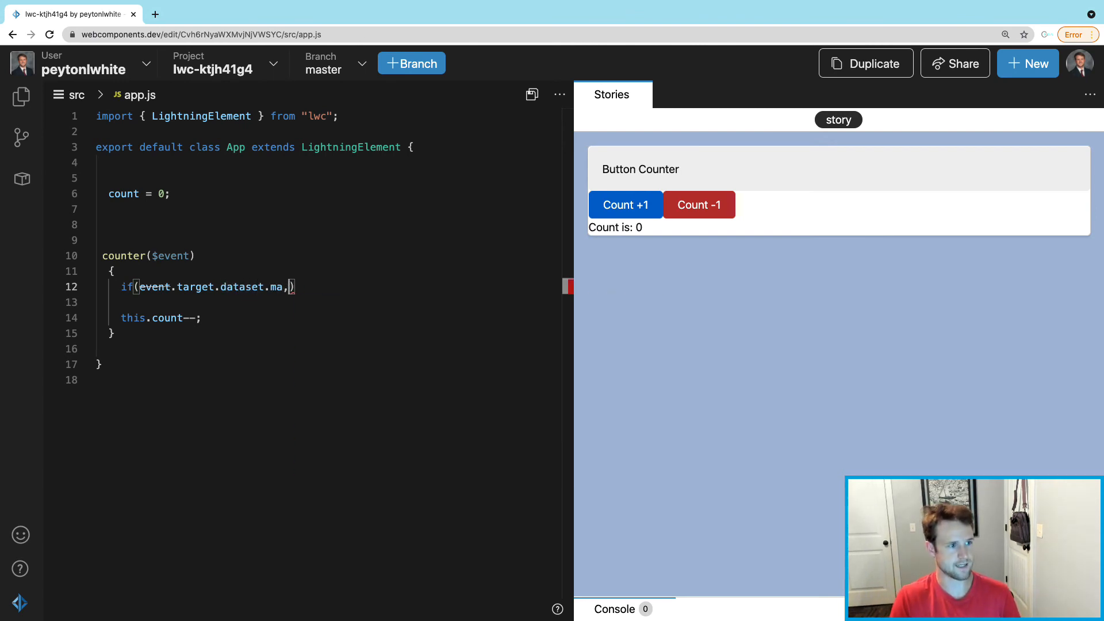
text(me))
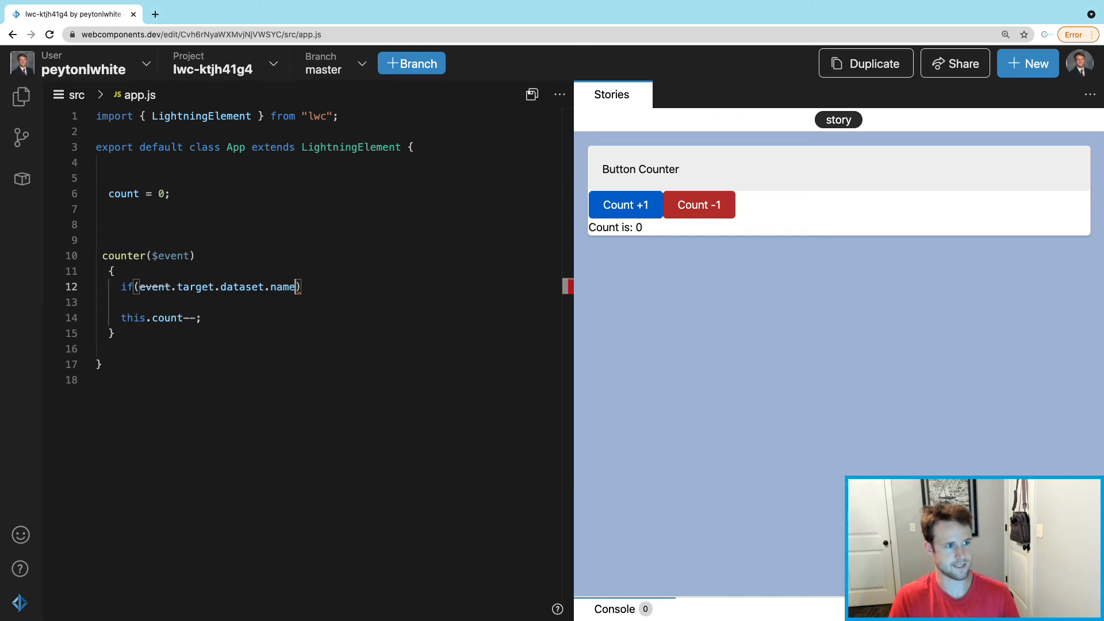
text(== ;)
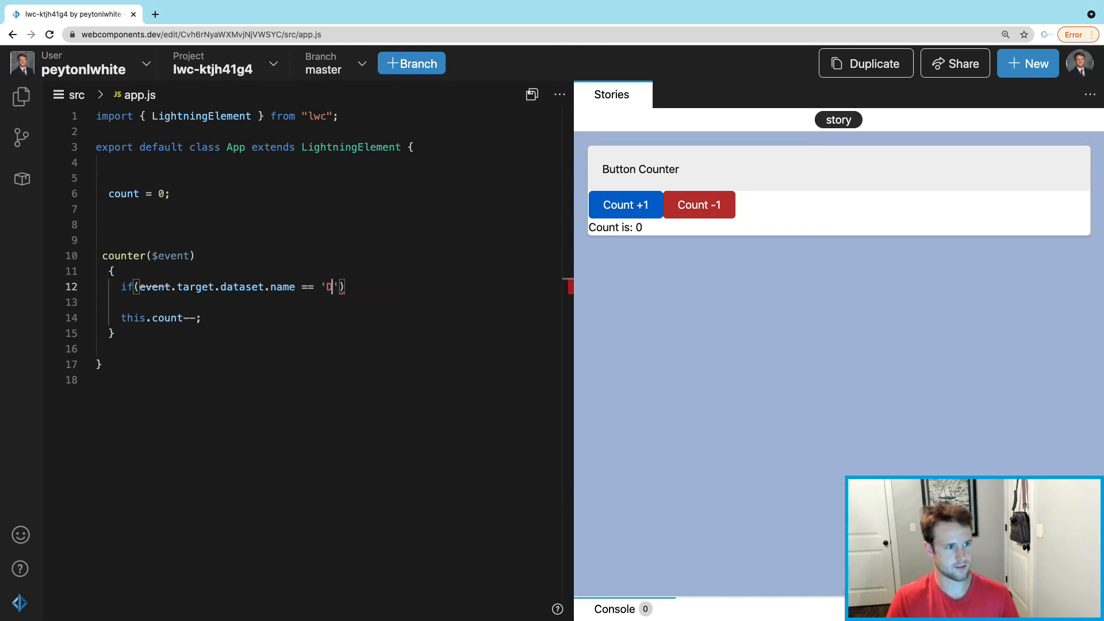
text(own)
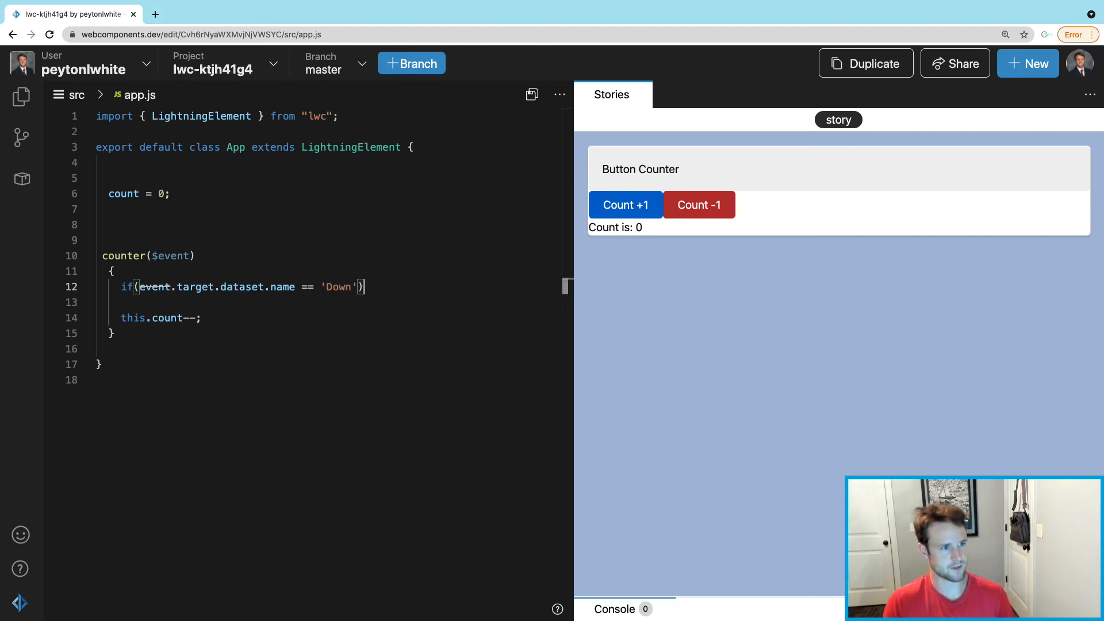
text(this.count-)
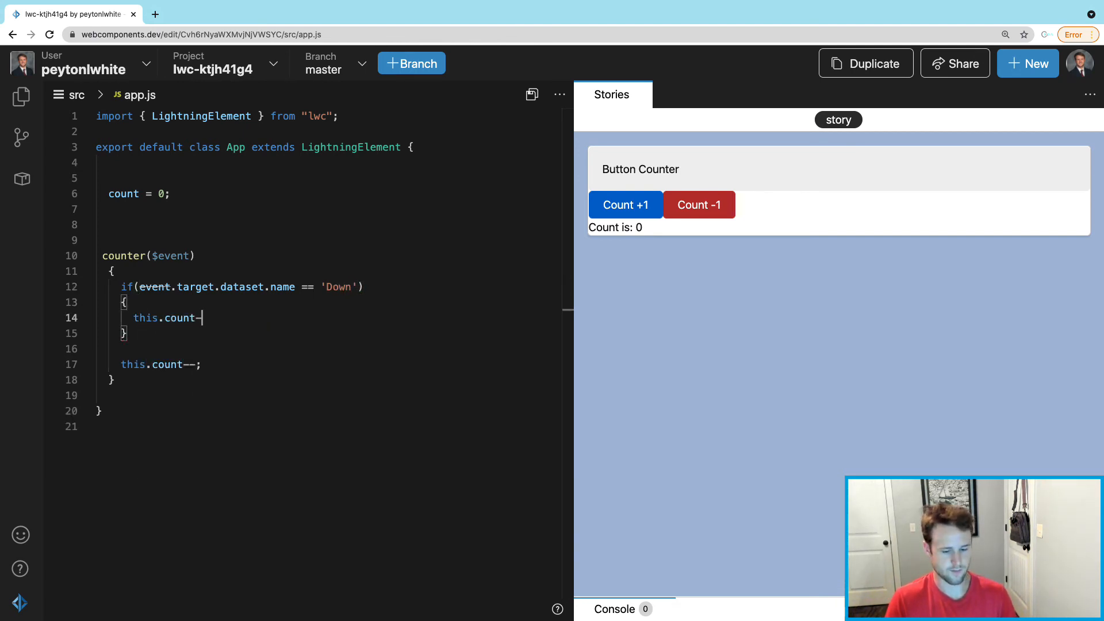
text(else)
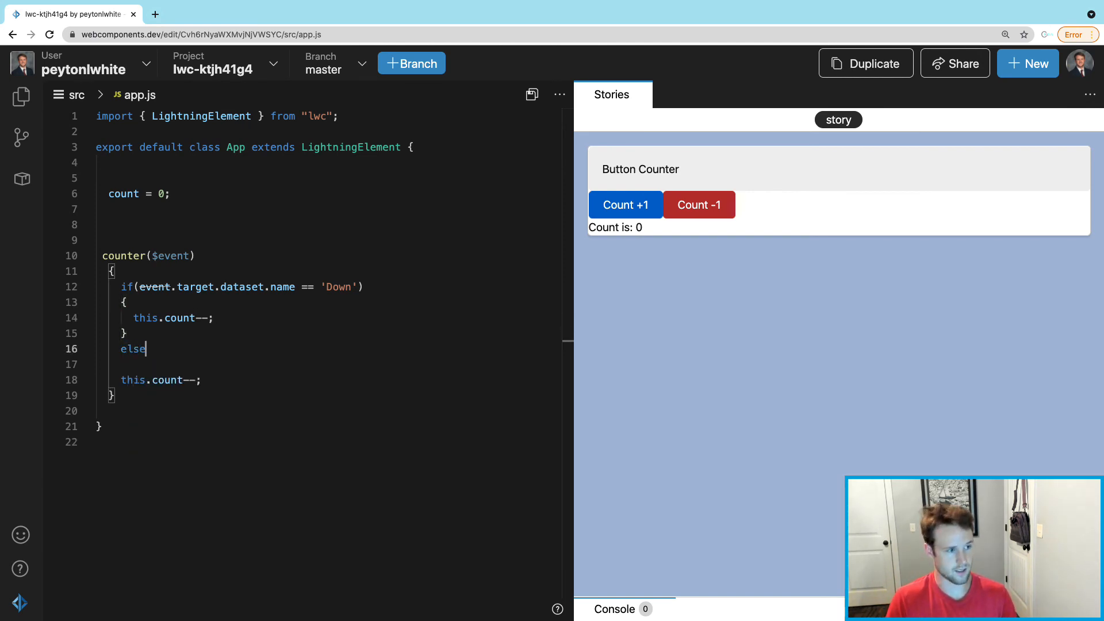
text({)
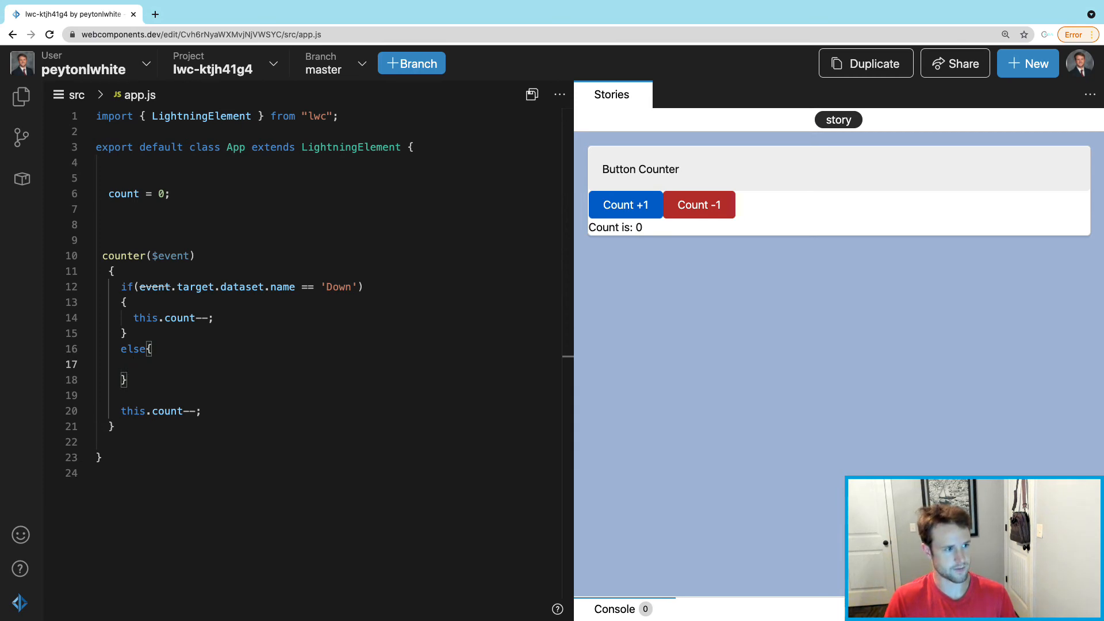
text(this.co)
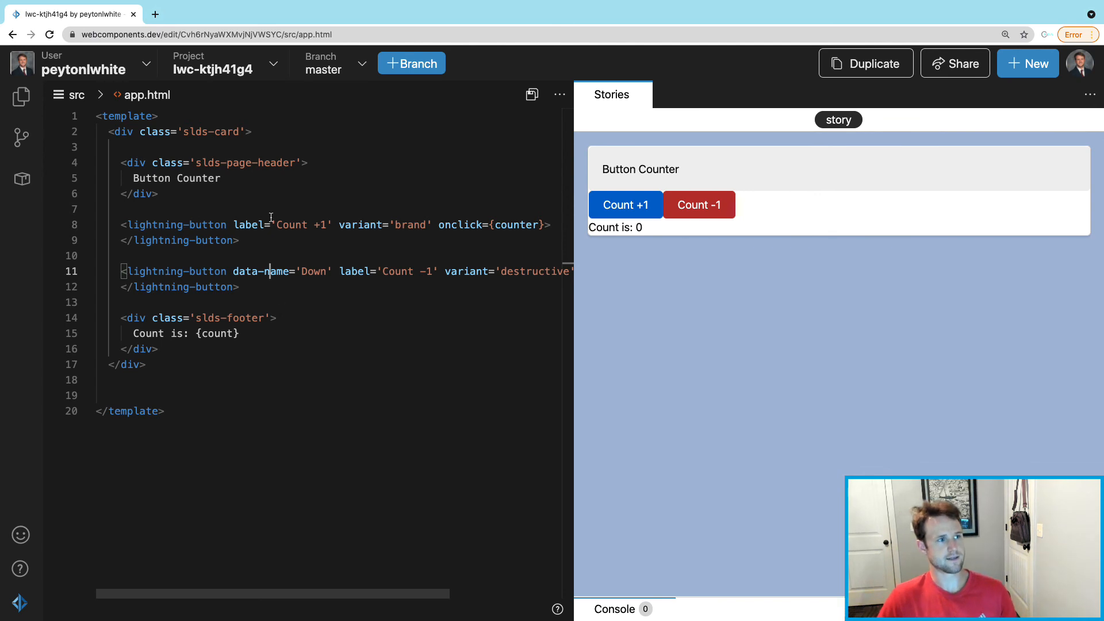
click(148, 95)
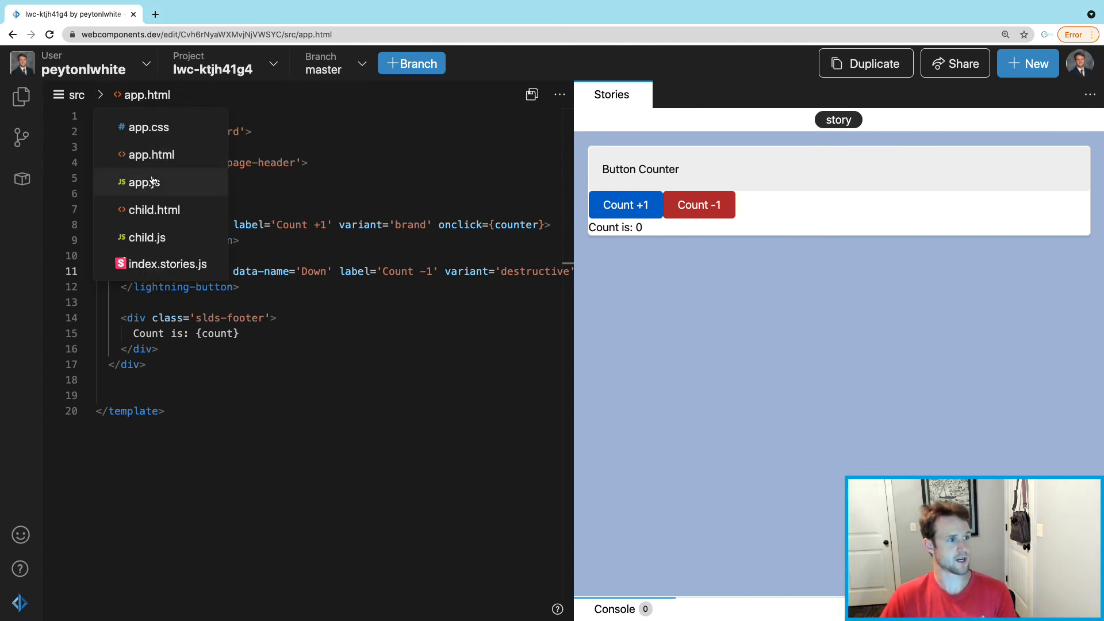
click(144, 182)
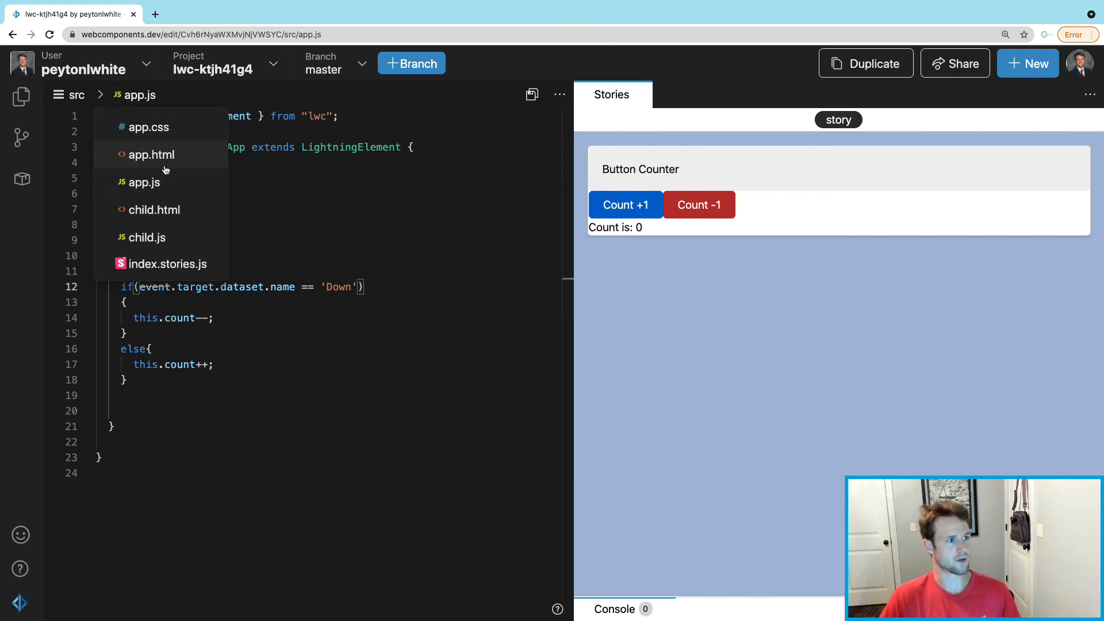
click(151, 154)
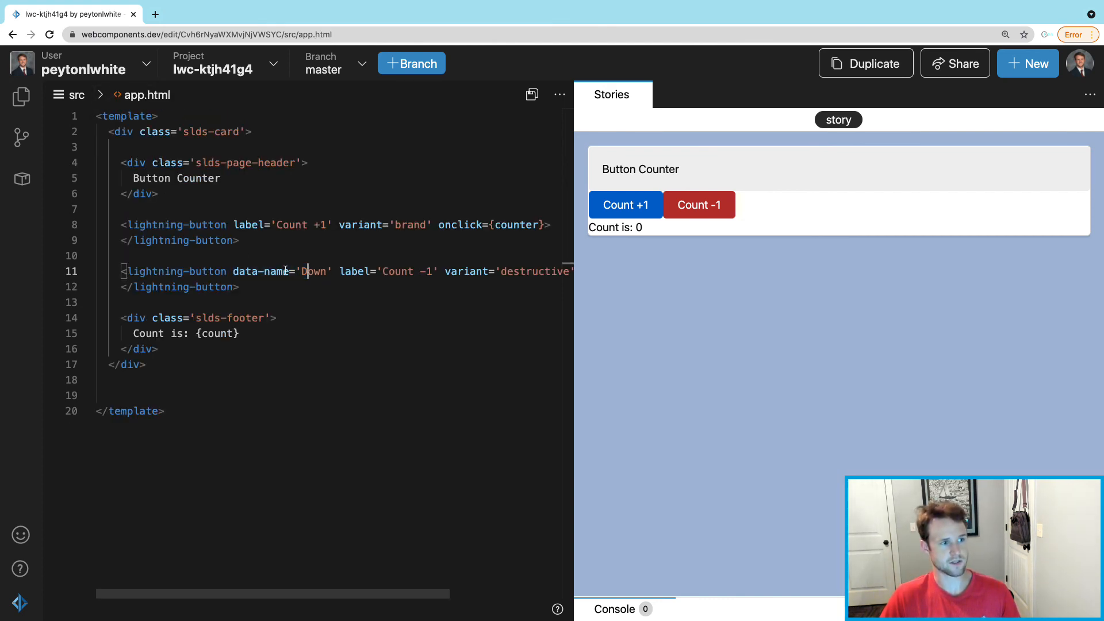
double_click(259, 271)
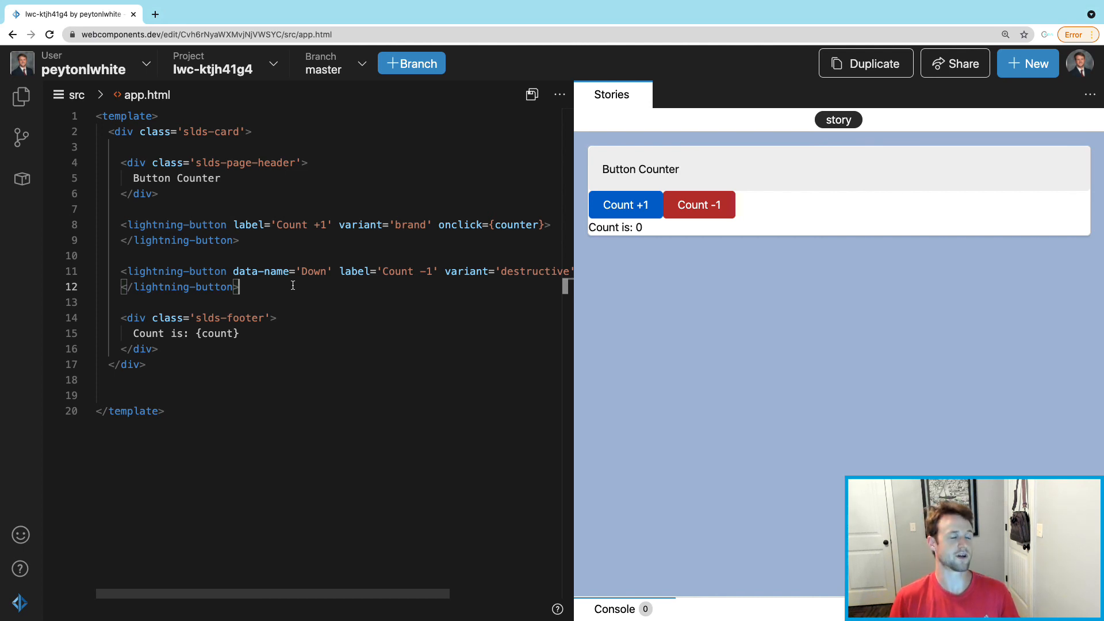
mouse_move(165, 111)
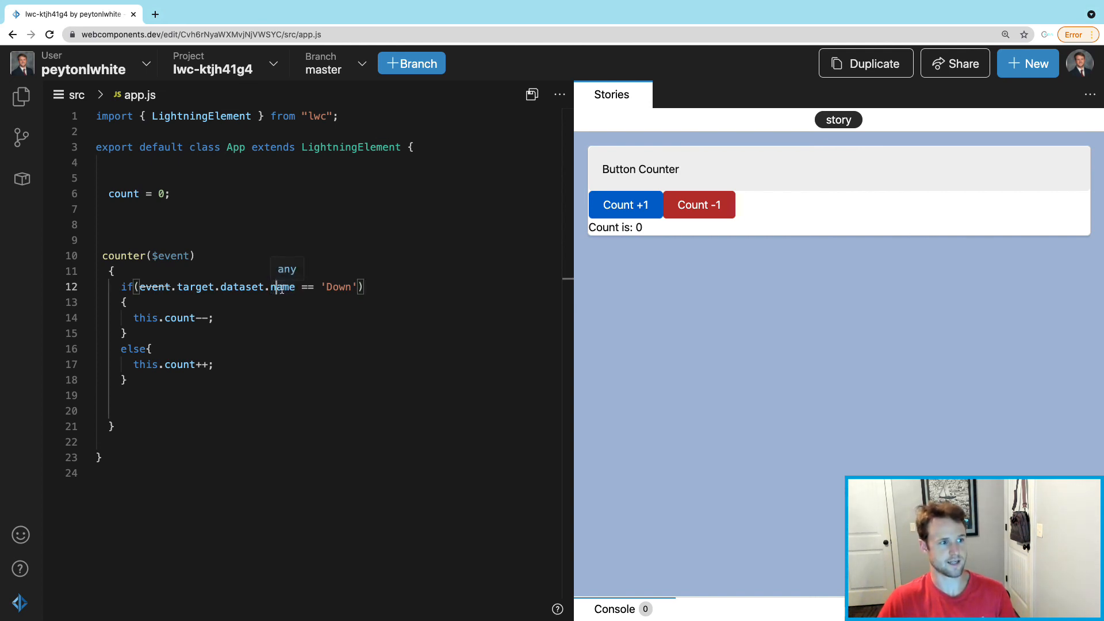
click(138, 95)
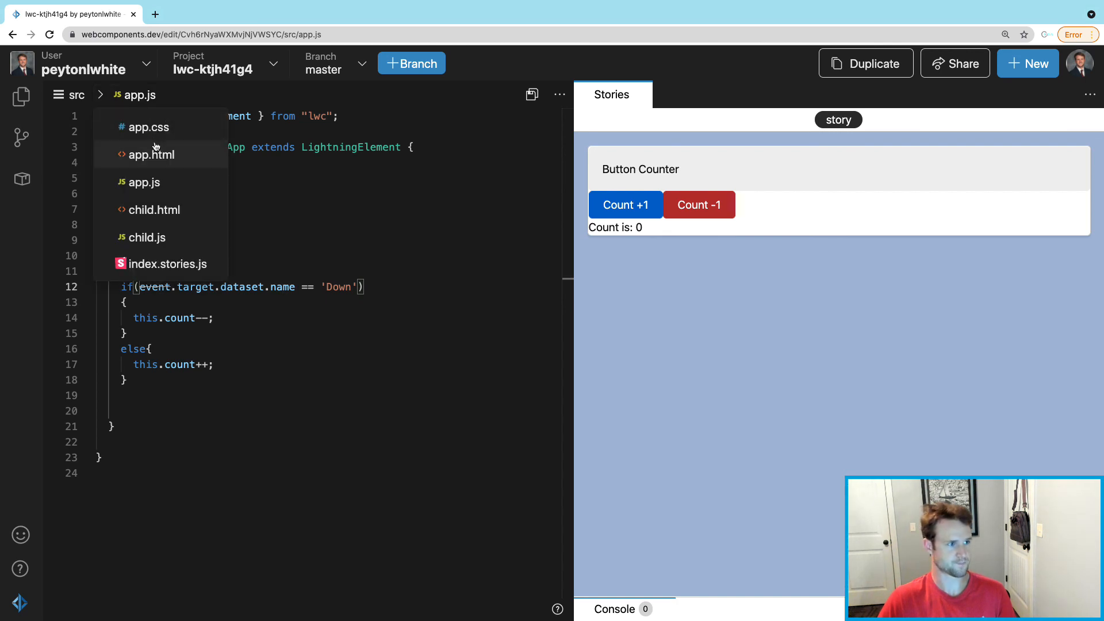
click(150, 154)
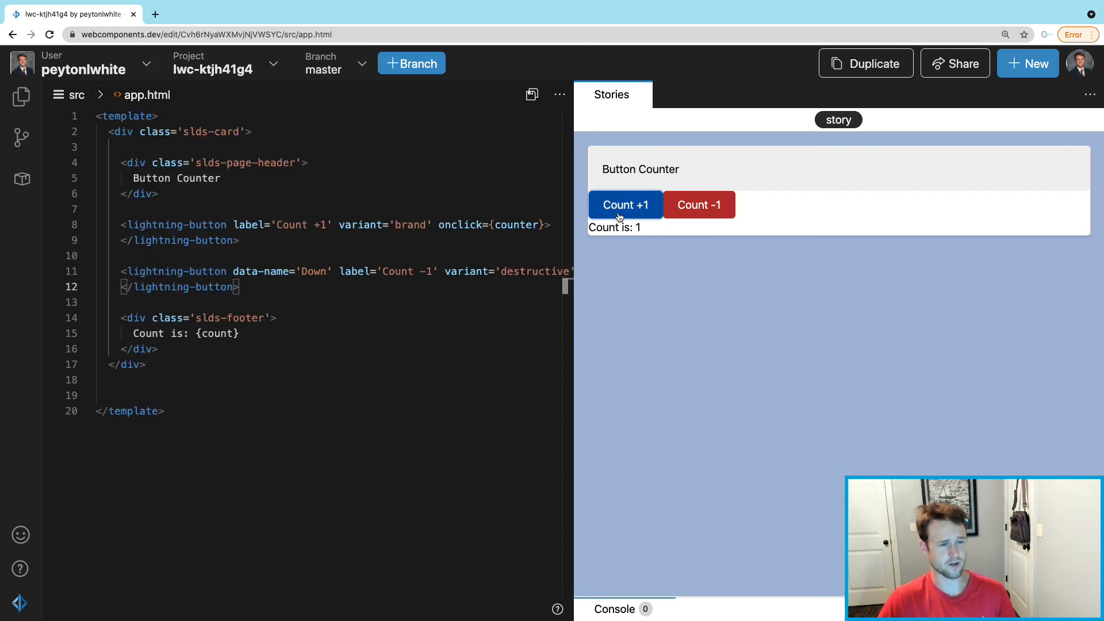
- Click Count -1 and Count +1 in the preview until the footer reads -2
click(698, 205)
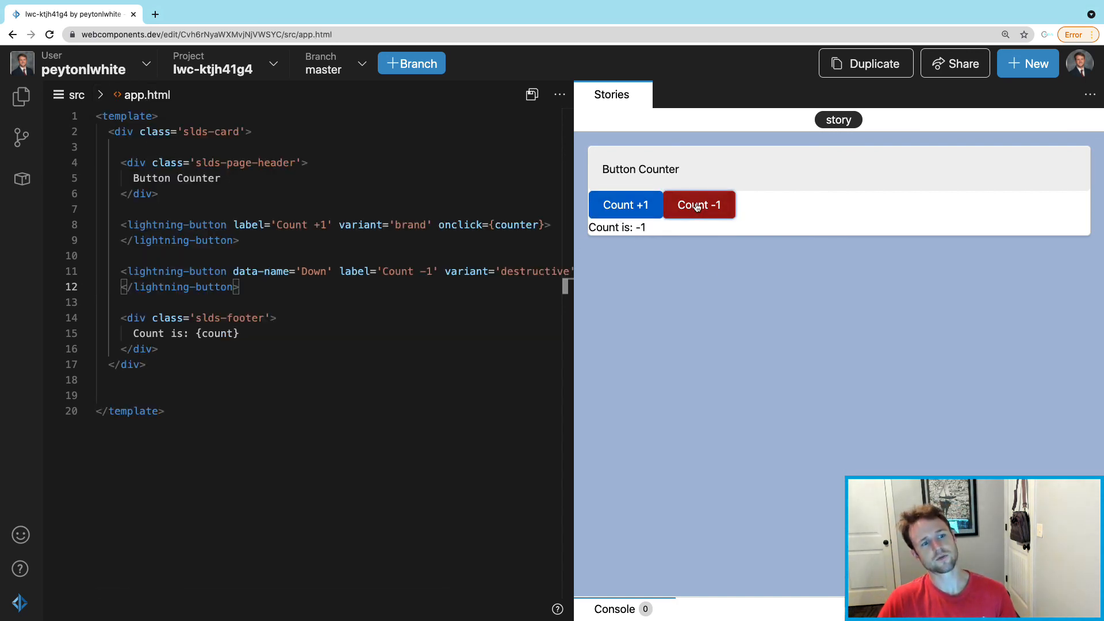
mouse_move(625, 205)
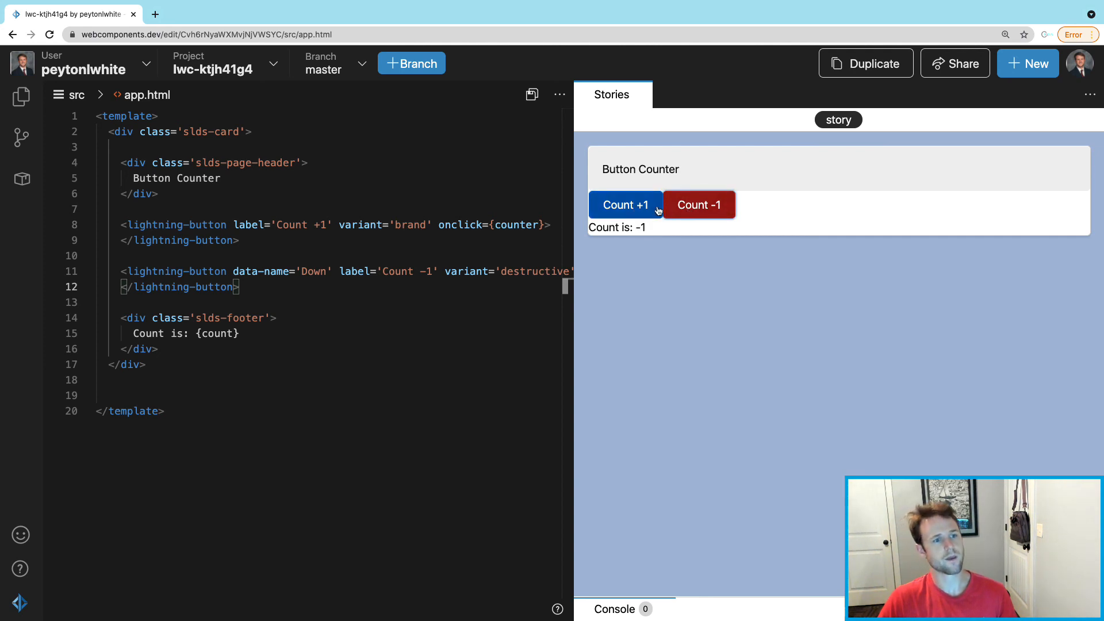
click(625, 205)
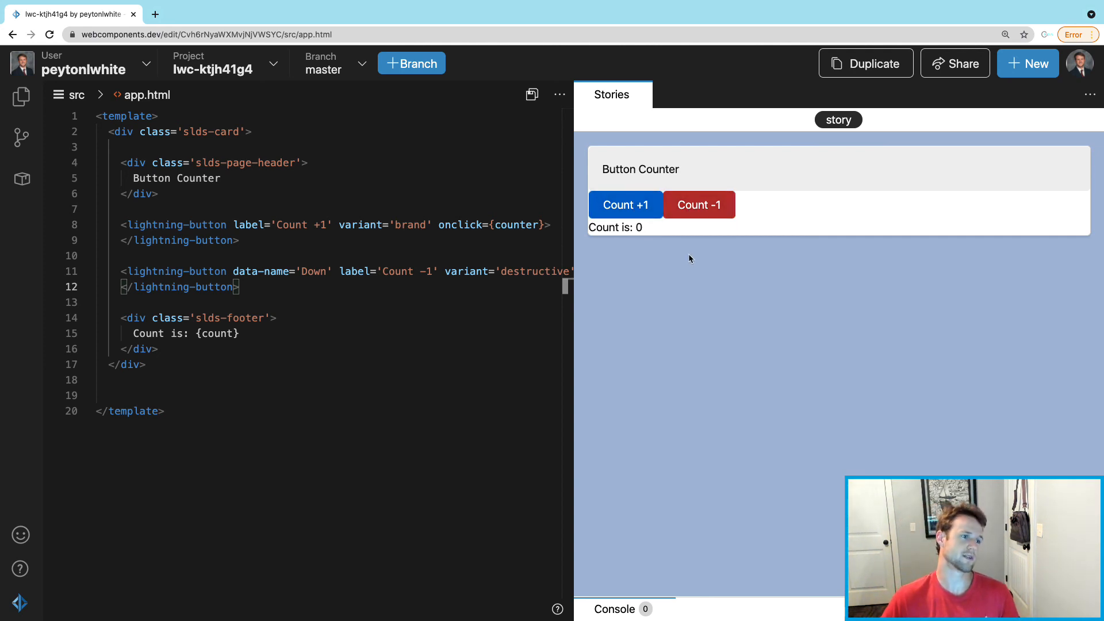
mouse_move(697, 205)
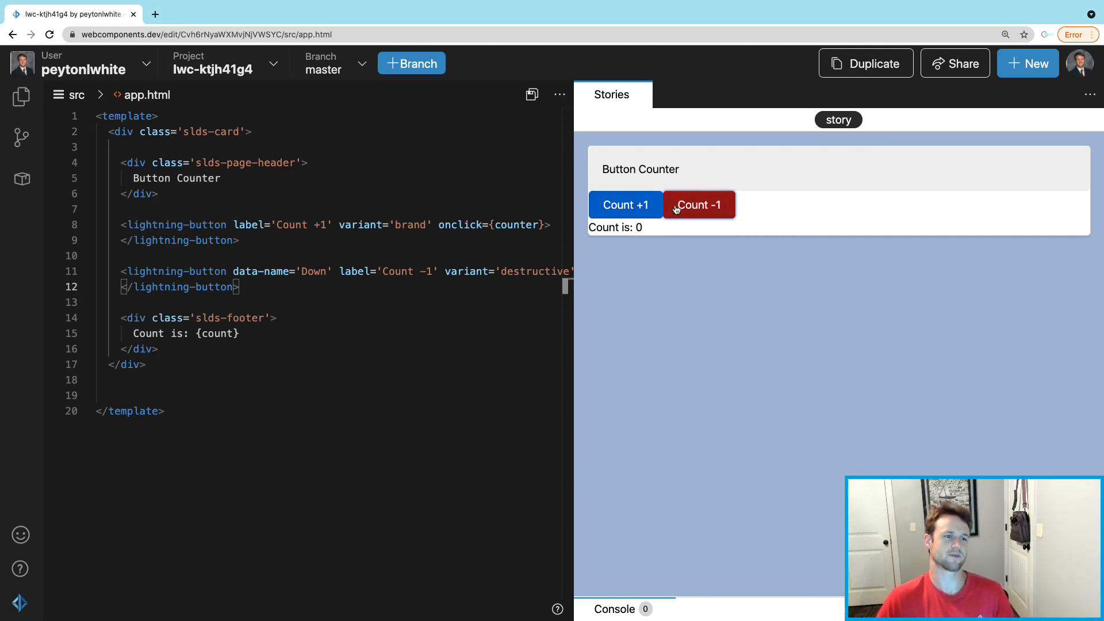
click(625, 204)
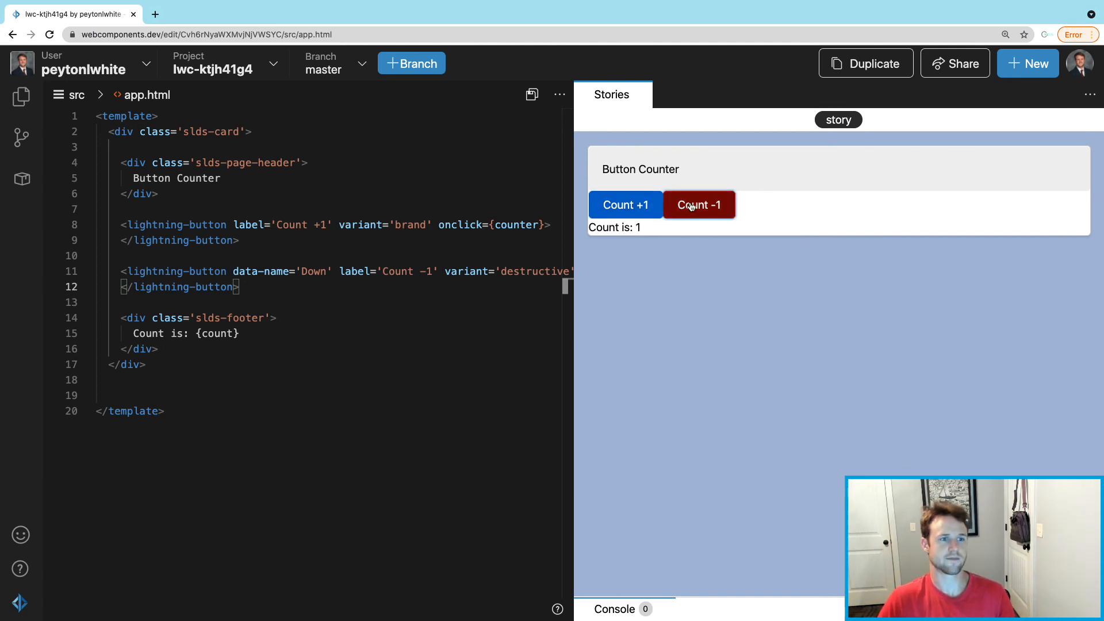
click(698, 205)
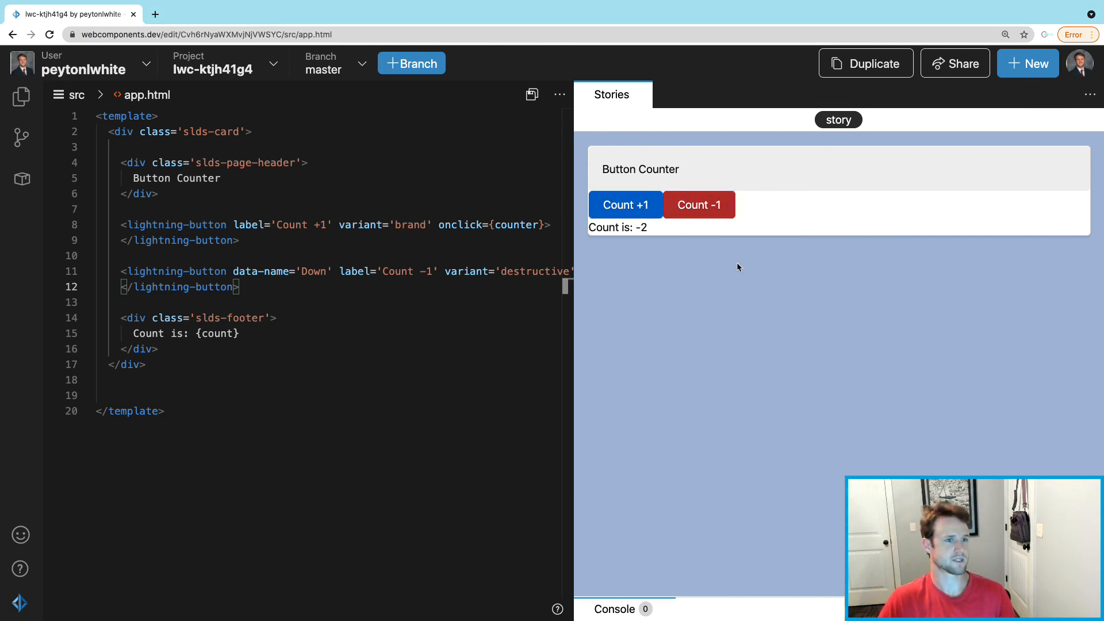